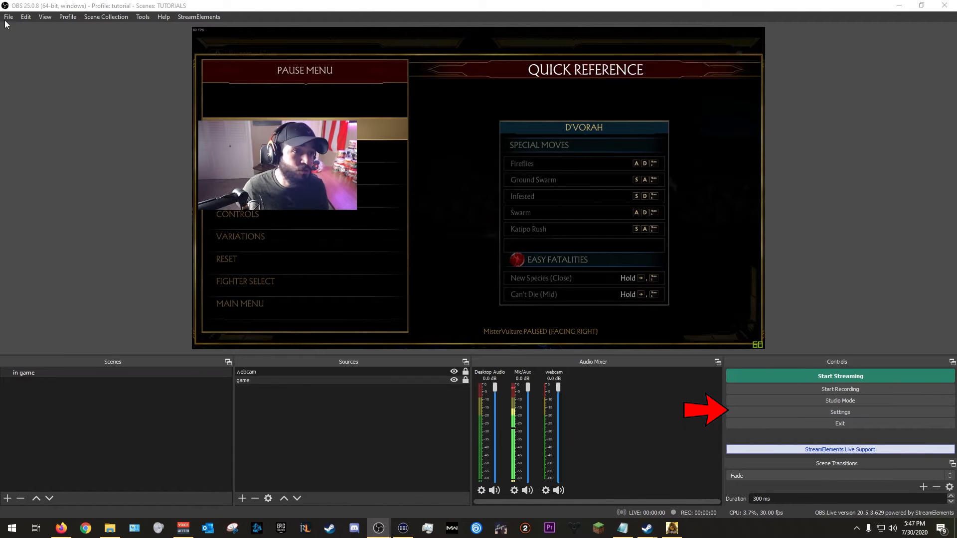
- Open Settings from the File menu and nudge the dialog to a new position
click(9, 17)
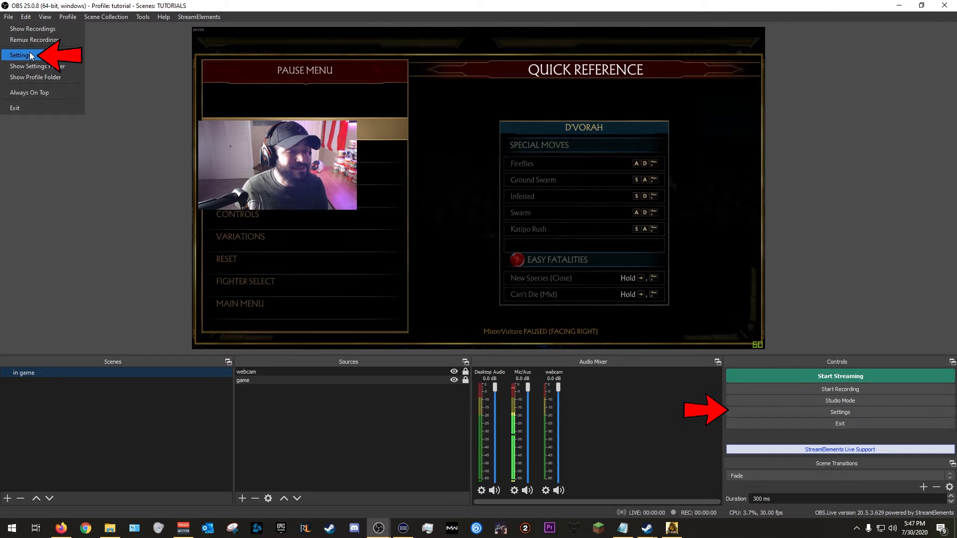
click(19, 55)
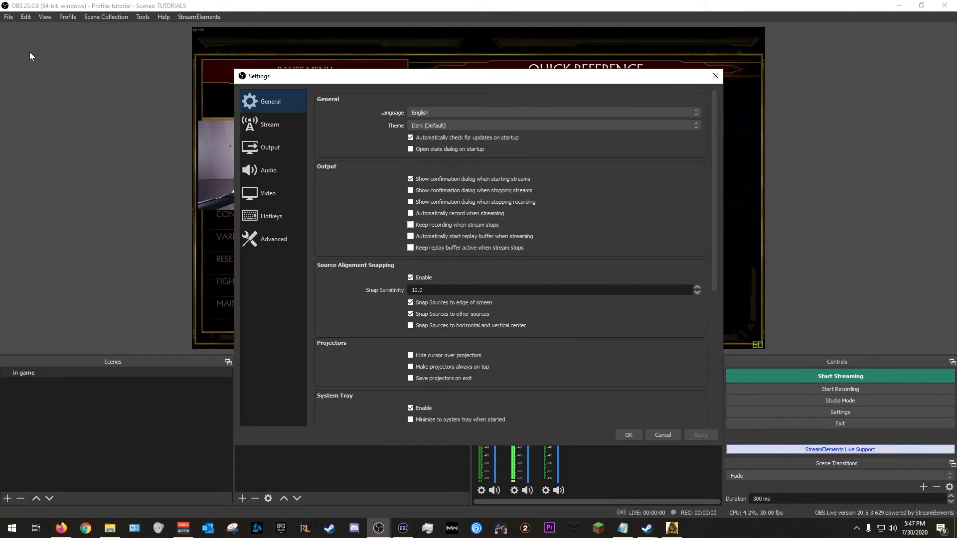
drag(257, 76, 236, 73)
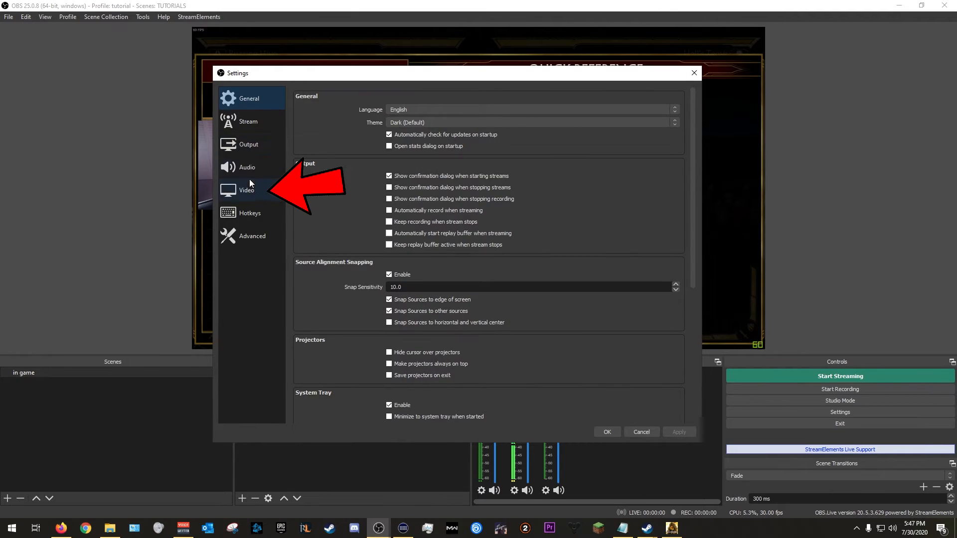
- Show the Video page with base and output resolution, downscale filter and FPS
click(247, 190)
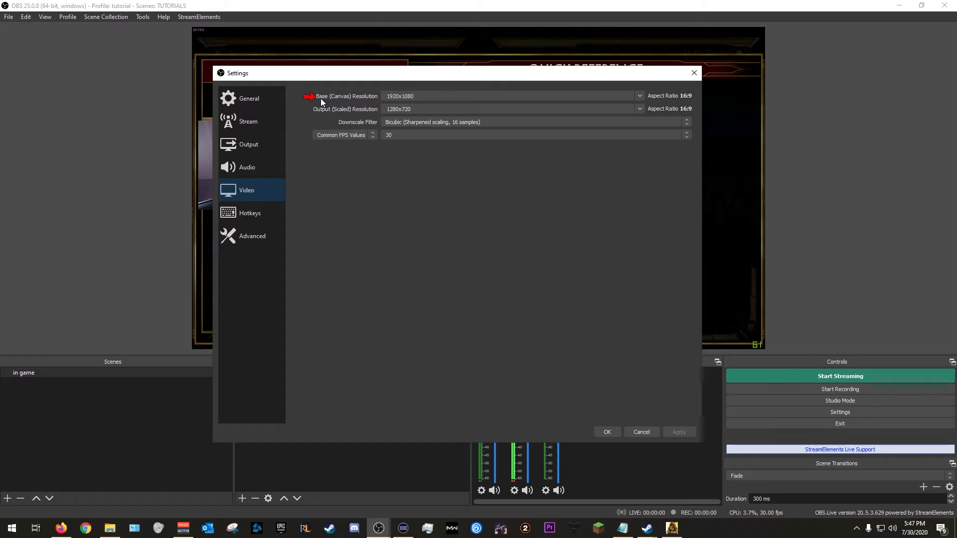
mouse_move(372, 126)
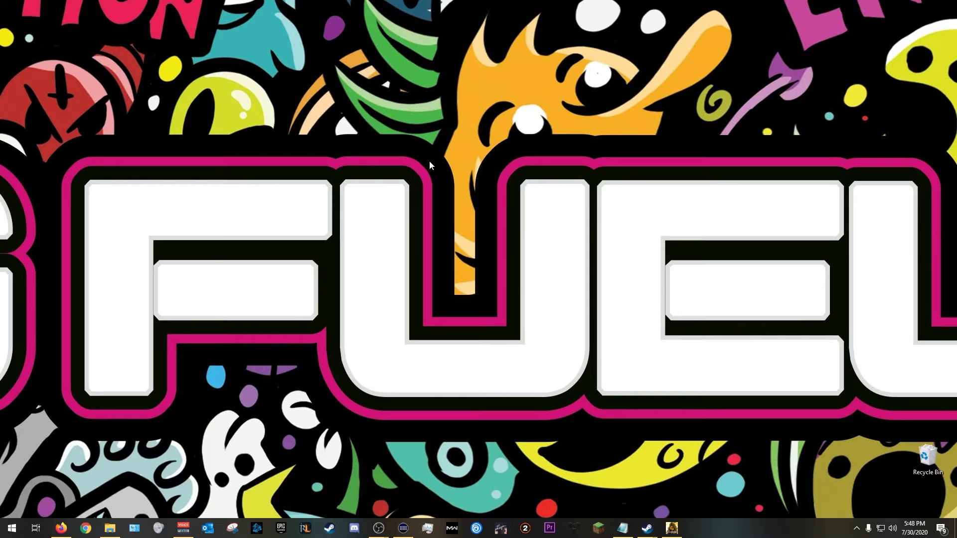
- Open Display settings for display 2 and expand its resolution list (1920 × 1080 recommended)
right_click(430, 165)
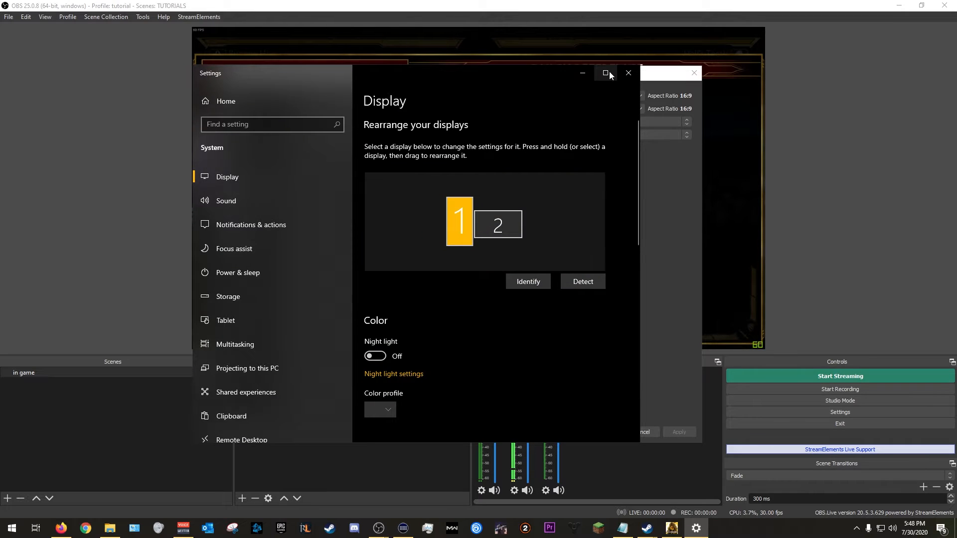
click(604, 74)
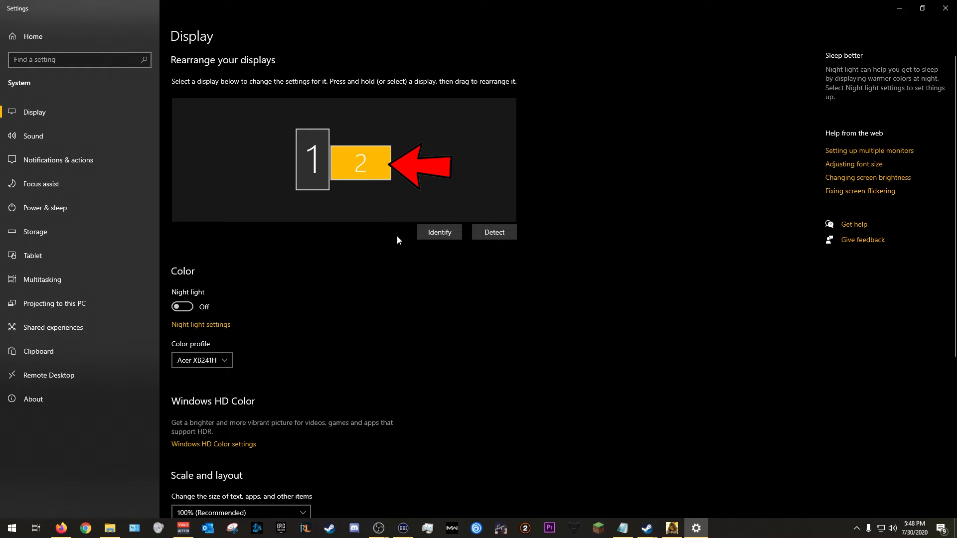
click(439, 232)
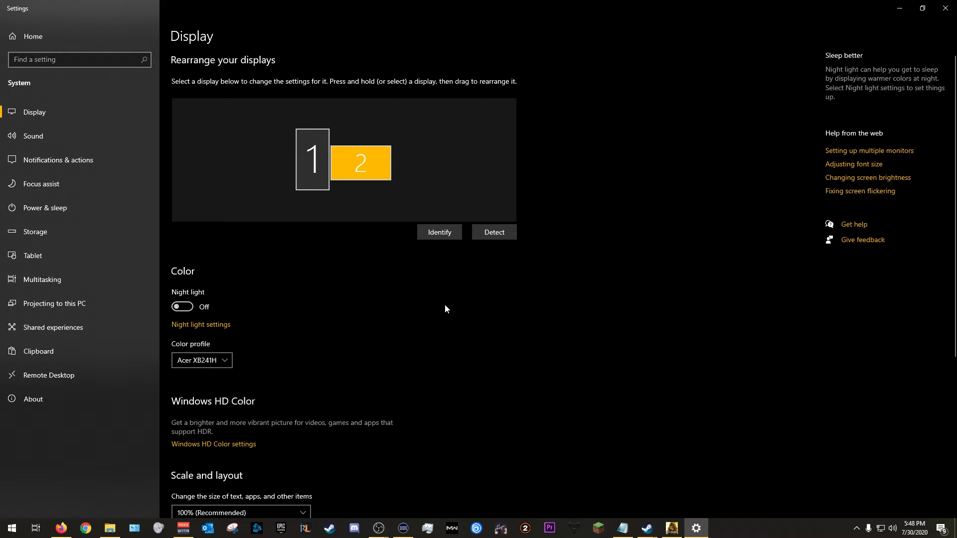
scroll(down, 3)
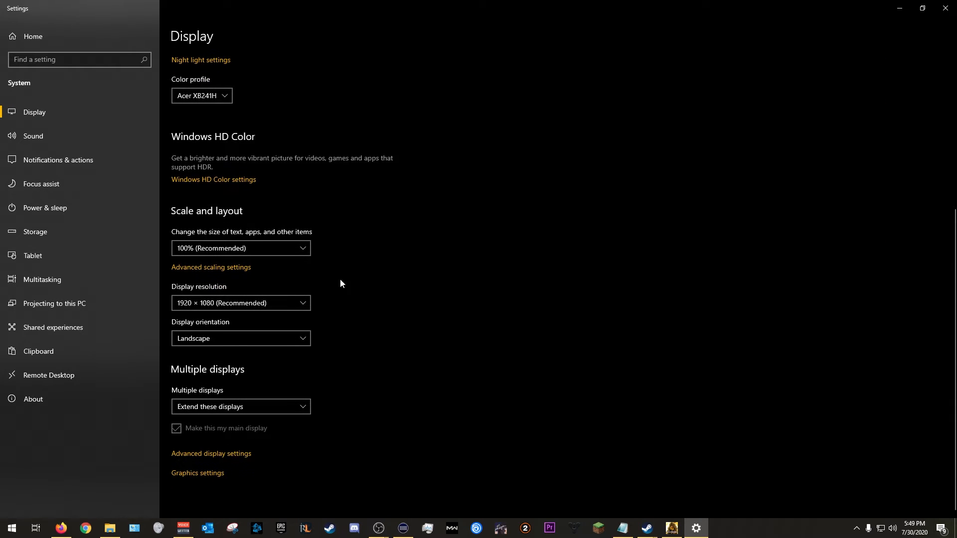
click(240, 303)
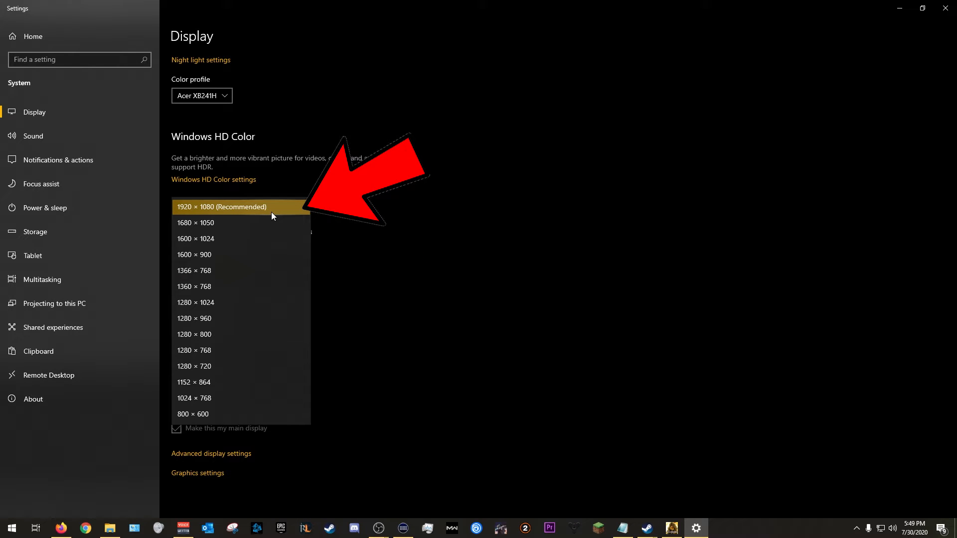
mouse_move(225, 215)
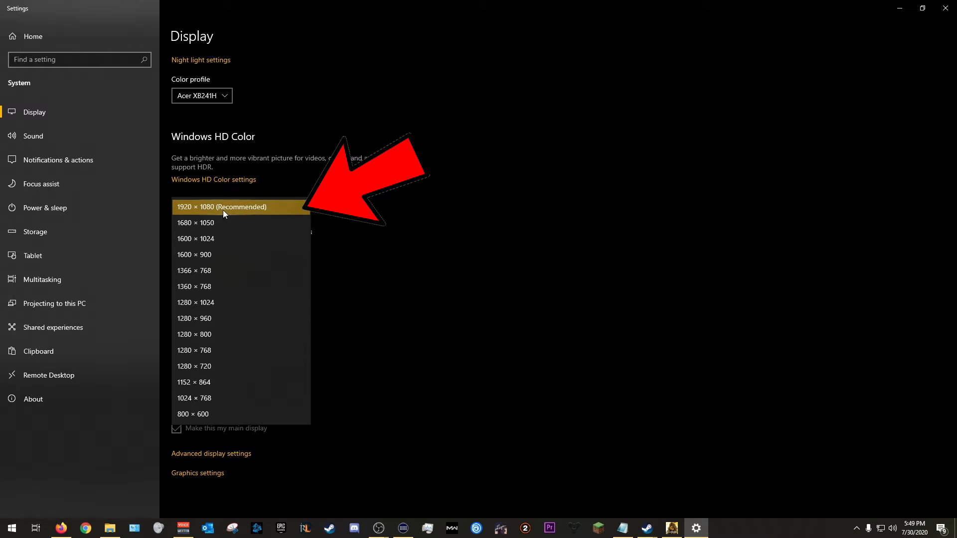
mouse_move(236, 215)
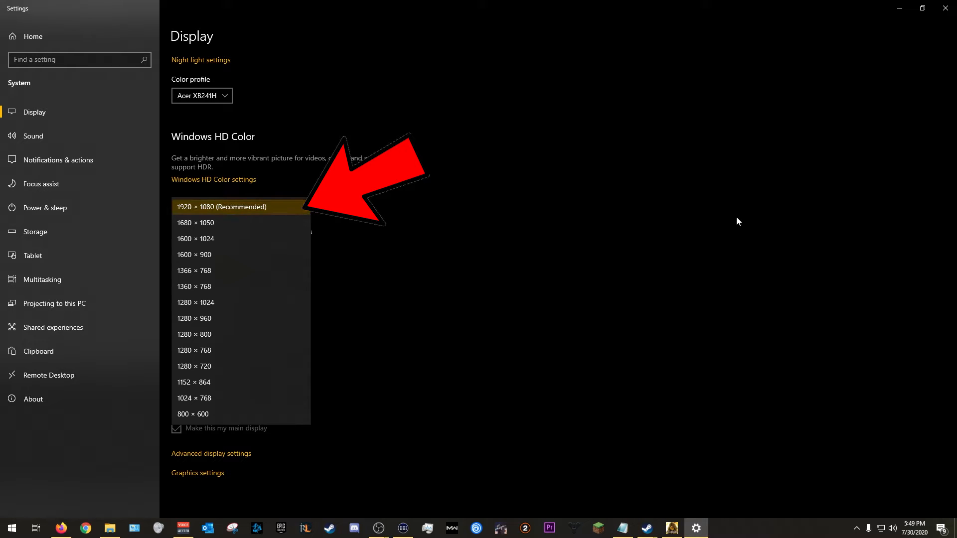
mouse_move(378, 528)
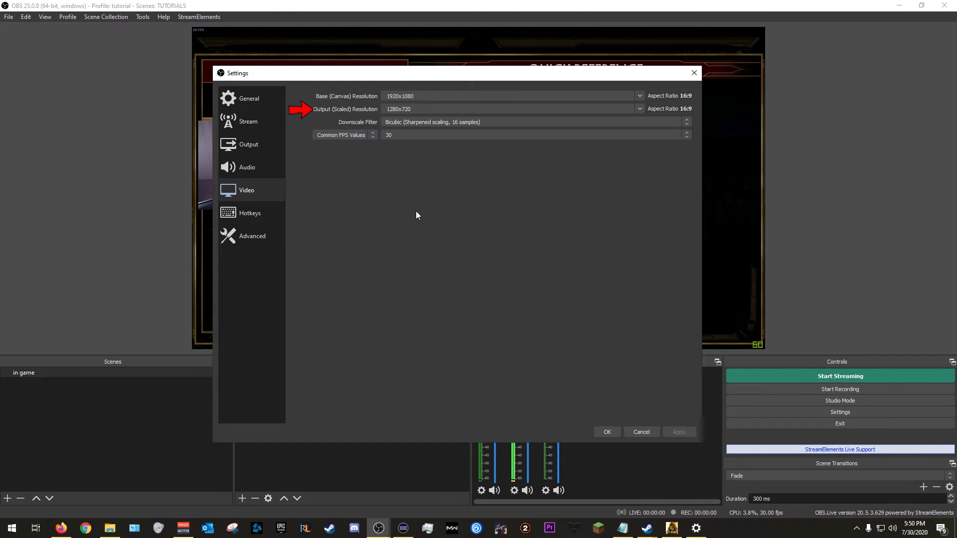
click(509, 108)
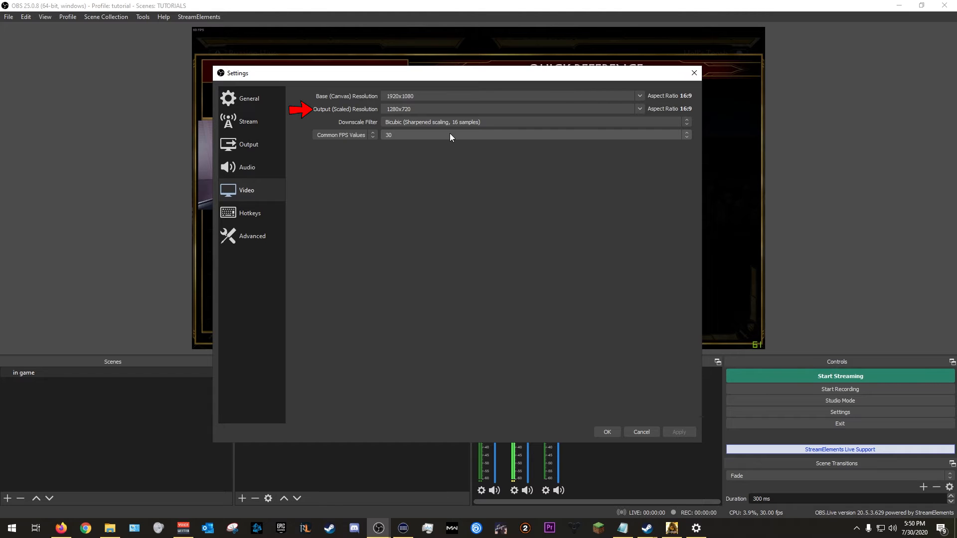
click(509, 108)
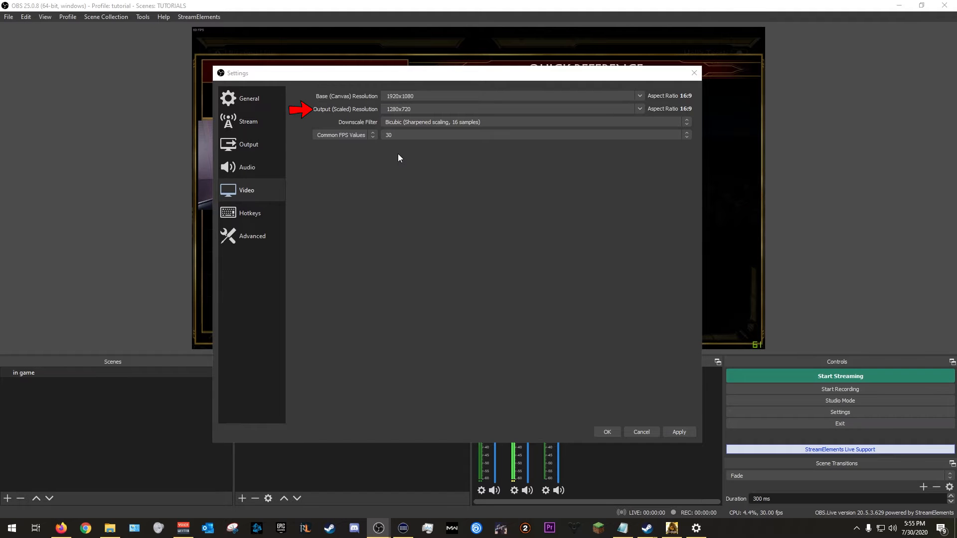
- Pick Lanczos (Sharpened scaling, 36 samples) from the Downscale Filter list, leaving FPS at 30
click(534, 121)
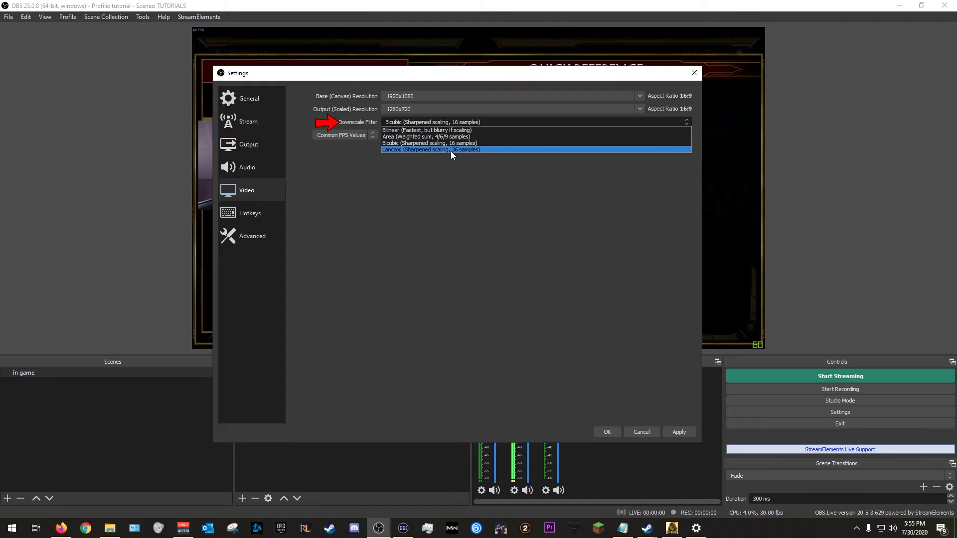
mouse_move(423, 153)
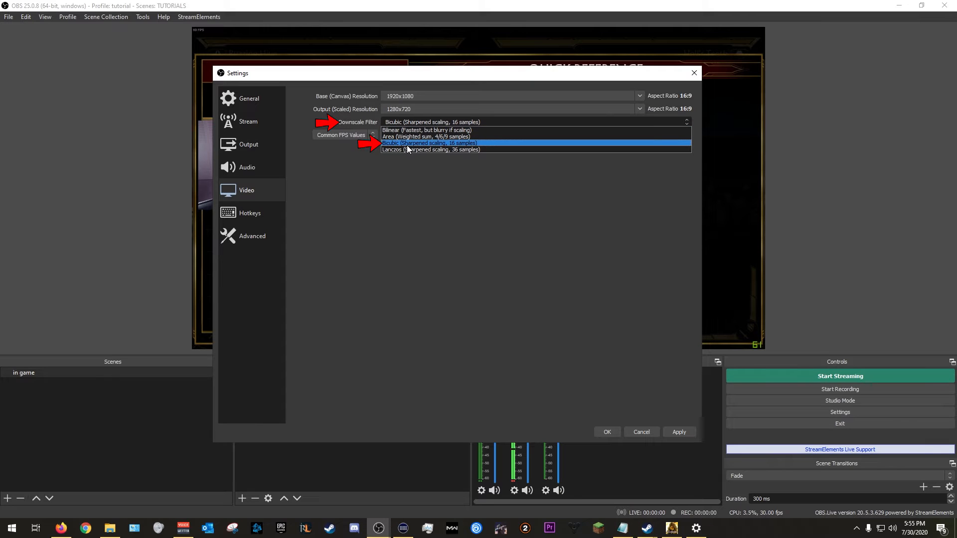
mouse_move(420, 143)
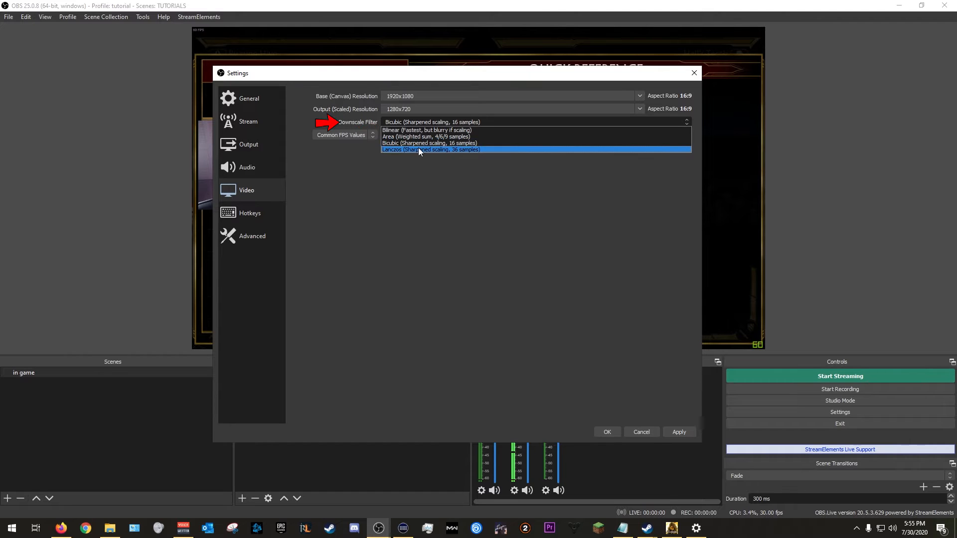
click(430, 150)
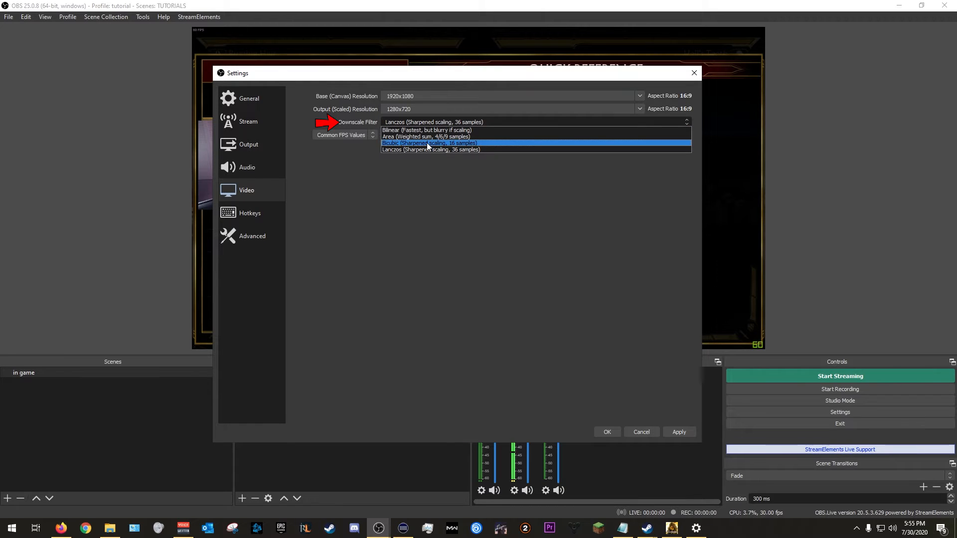
click(430, 149)
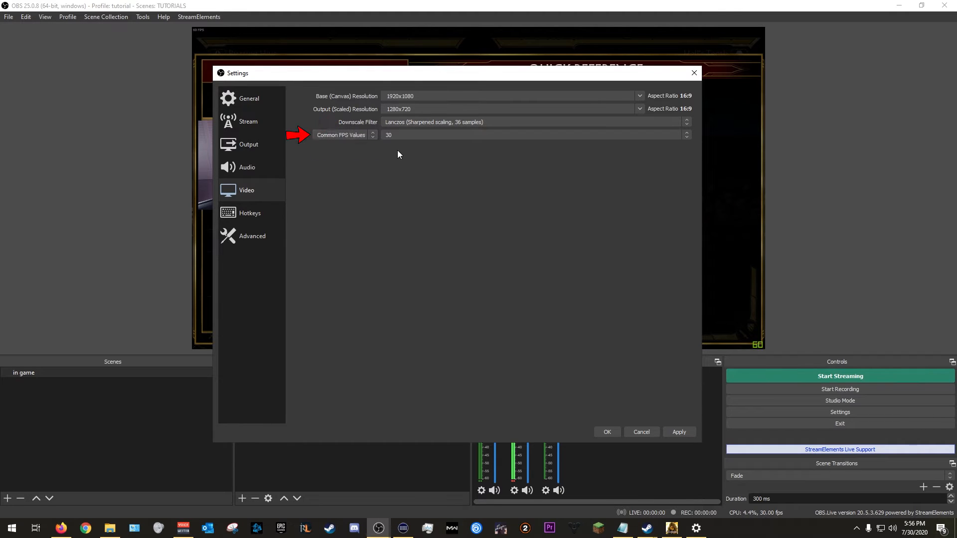
- Choose 60 under Common FPS Values and apply the frame rate change
click(534, 136)
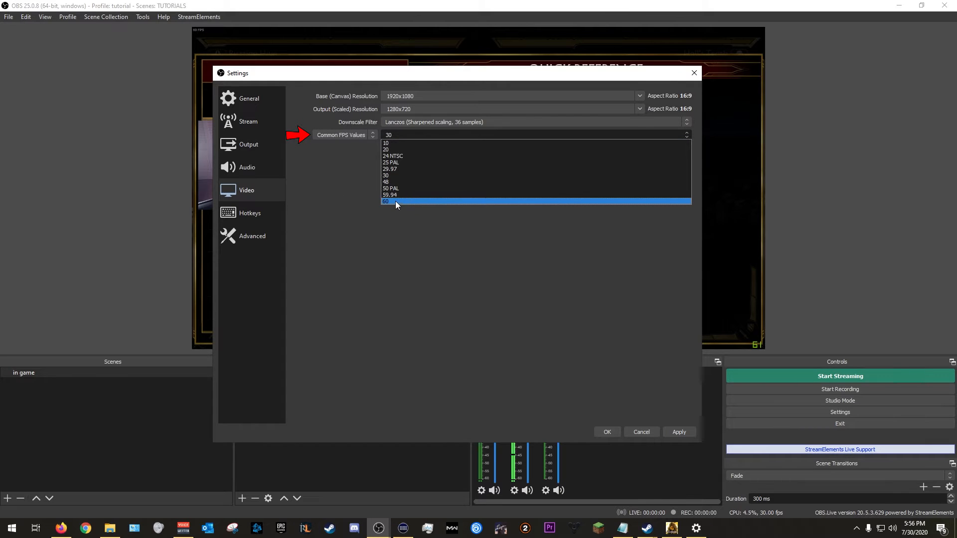
click(395, 201)
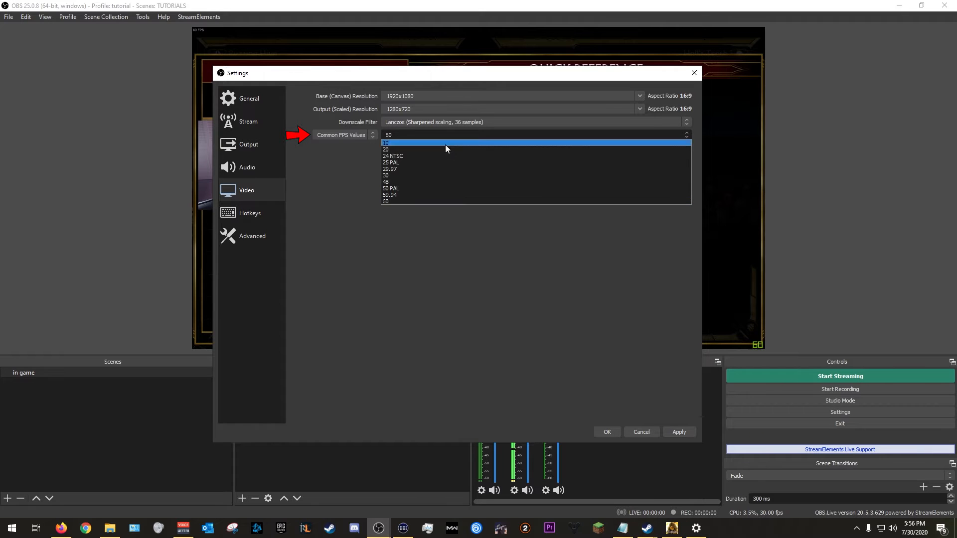
click(390, 182)
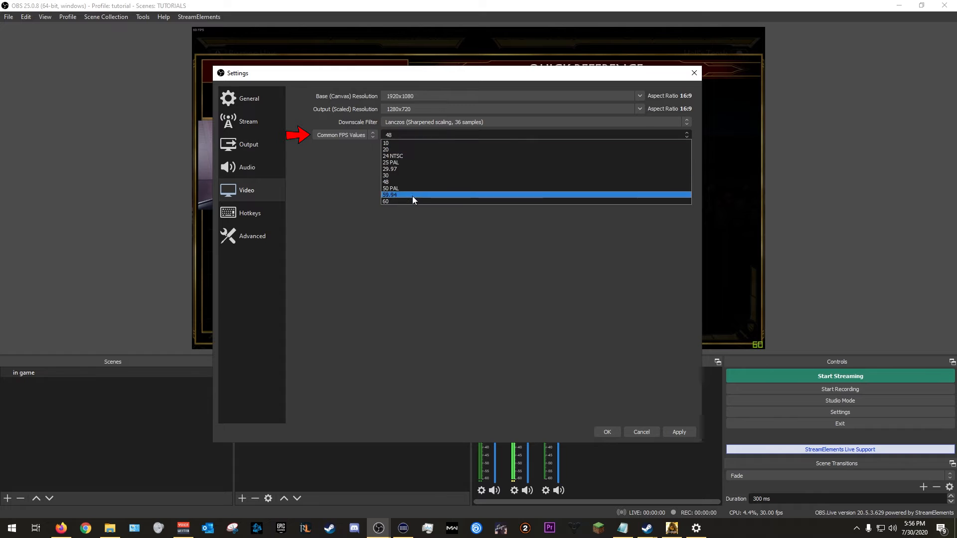
click(387, 202)
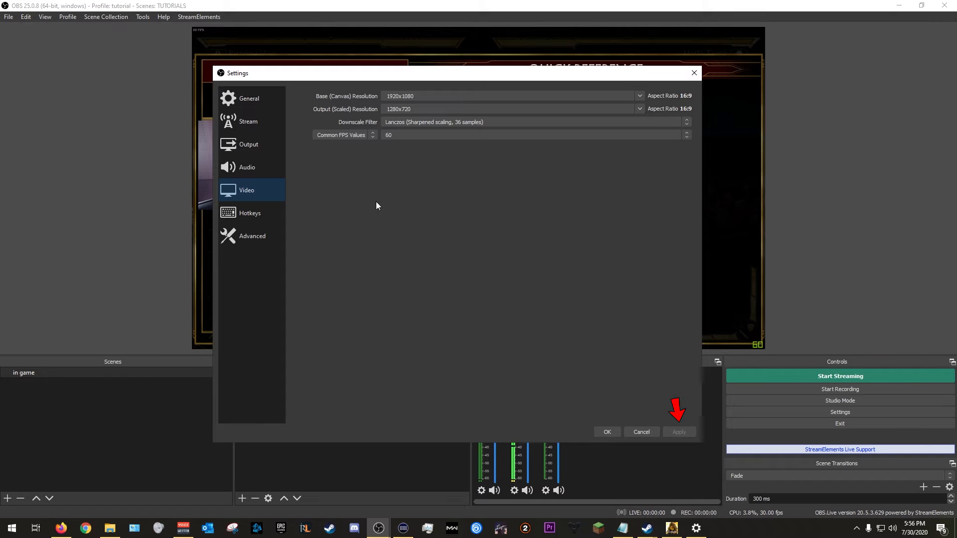
mouse_move(248, 144)
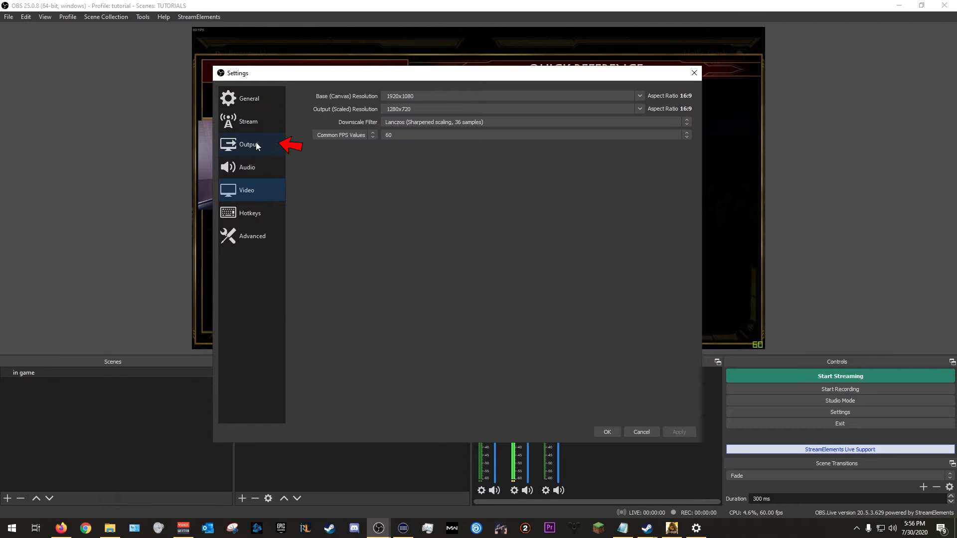
- Change Output Mode to Advanced on the Output page, showing the NVENC H.264 (new) encoder
click(248, 144)
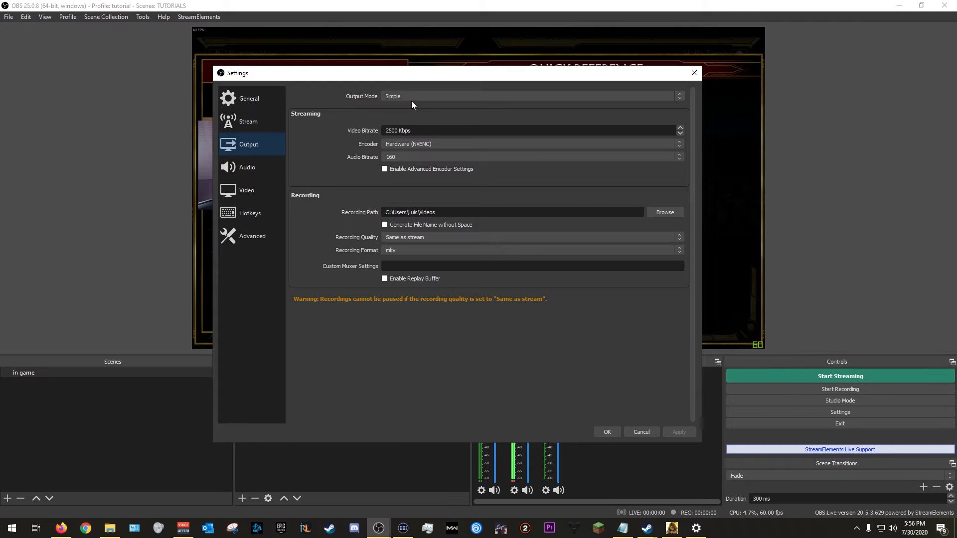
mouse_move(358, 98)
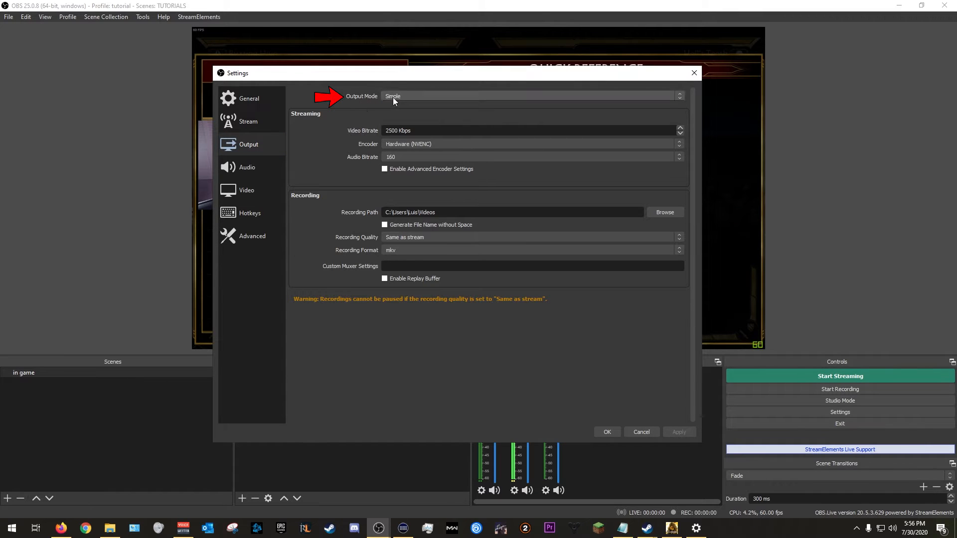
click(530, 95)
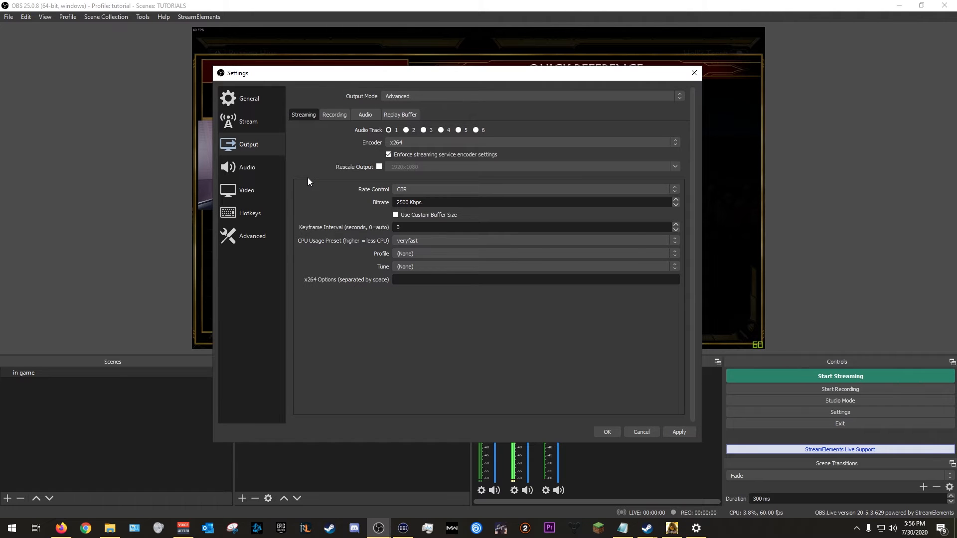
click(531, 142)
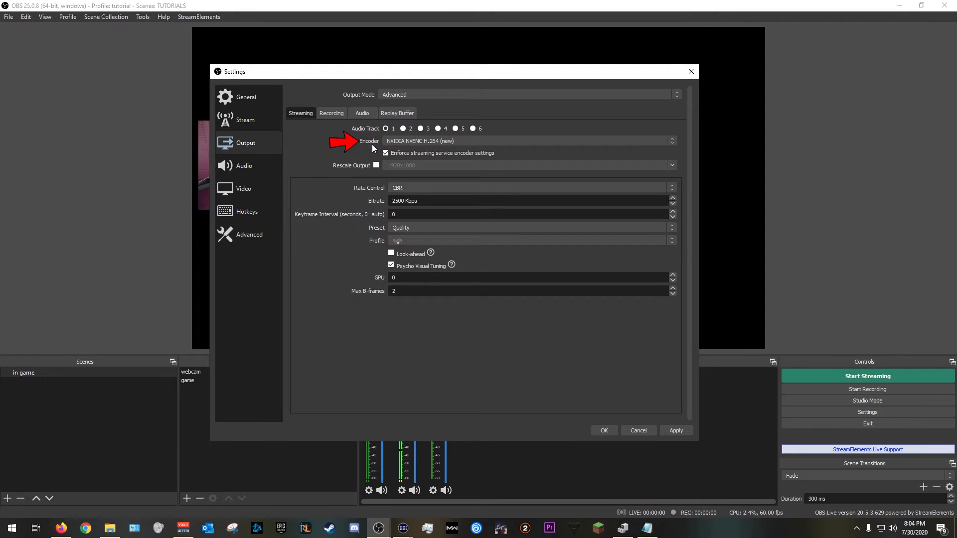
- Set the streaming encoder to NVIDIA NVENC H.264 (new) after briefly selecting x264
click(528, 141)
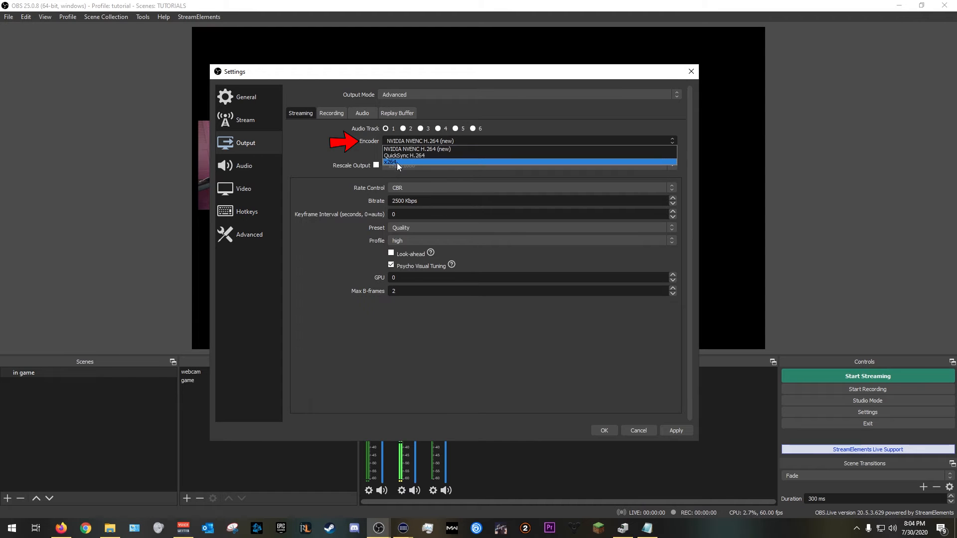
click(398, 163)
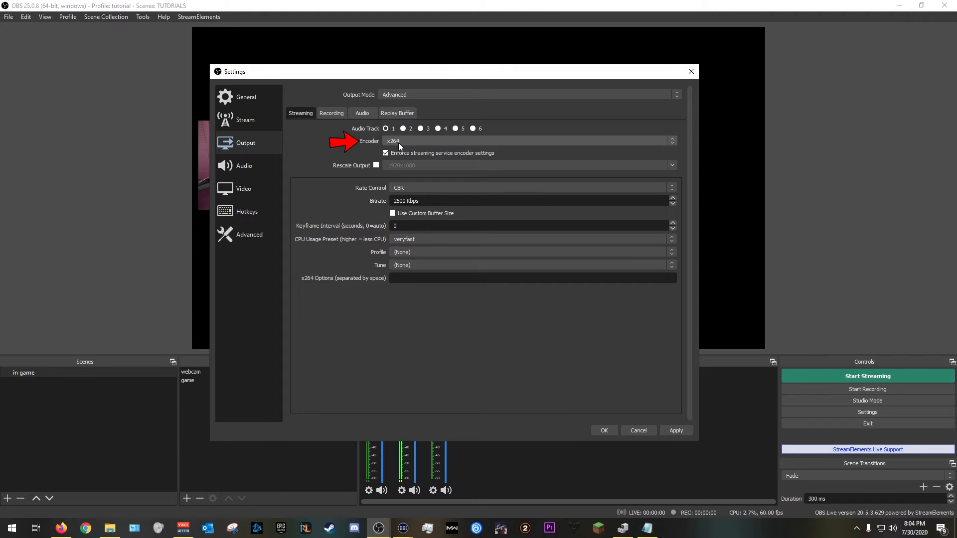
click(528, 141)
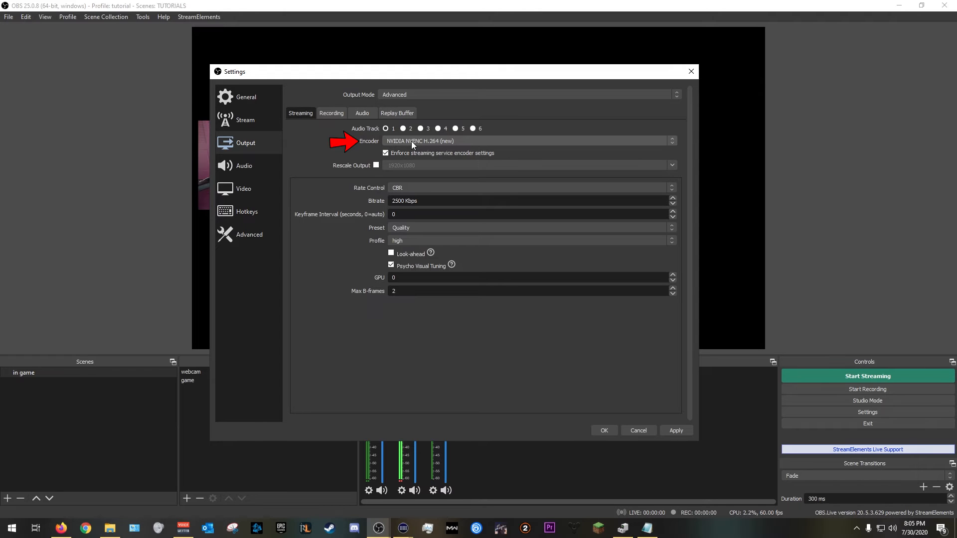
click(528, 141)
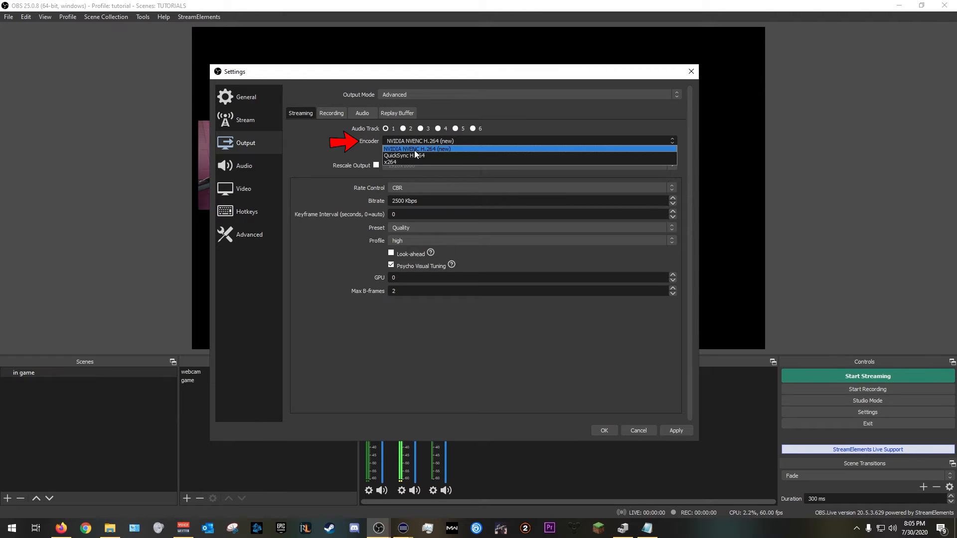
click(416, 149)
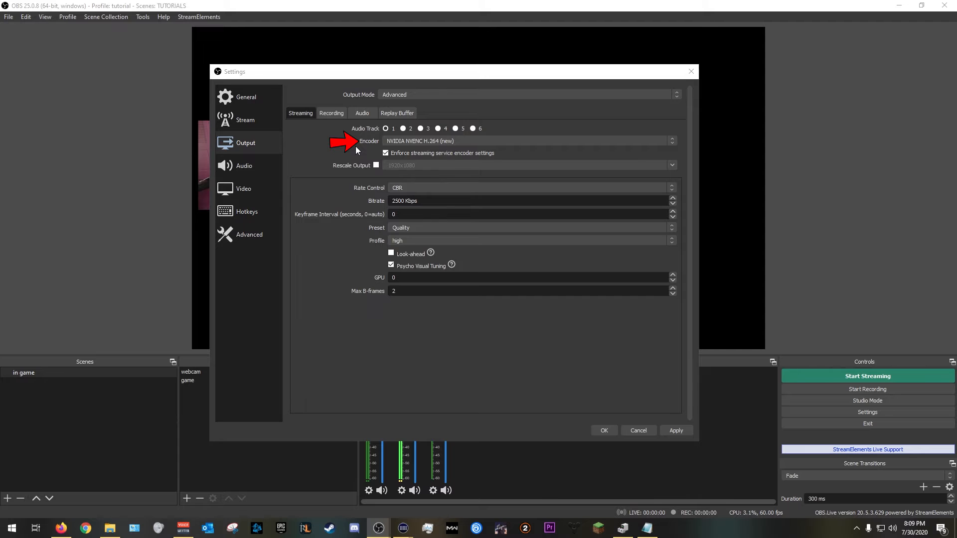
click(528, 141)
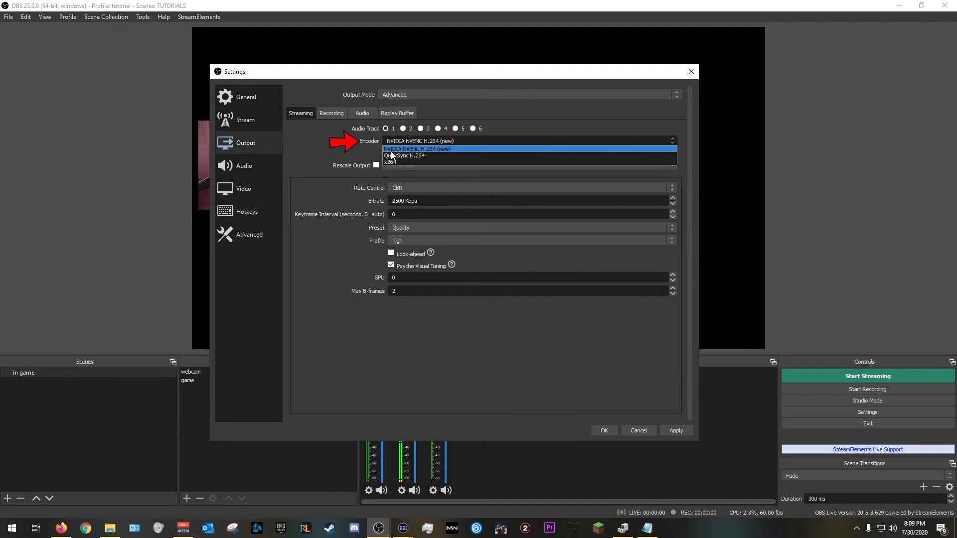
click(417, 149)
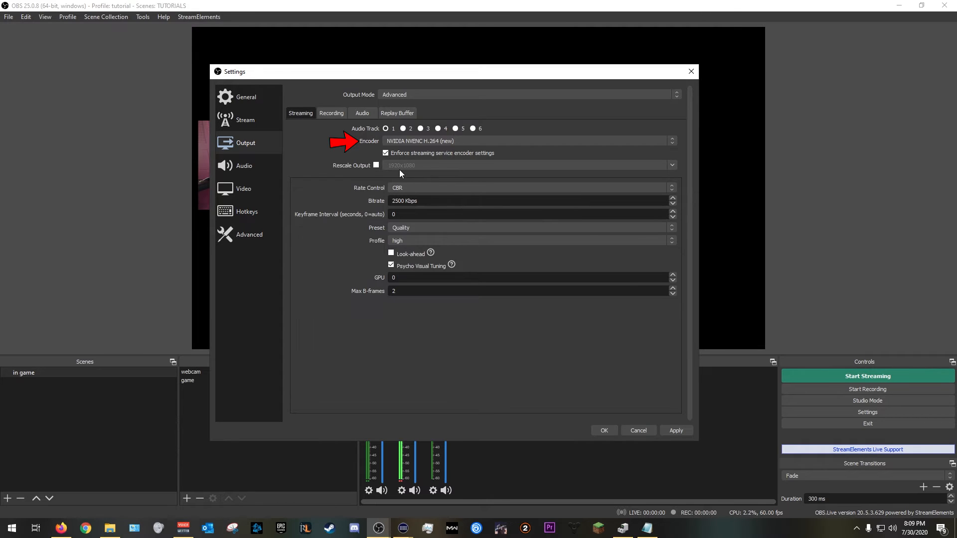
- Uncheck 'Enforce streaming service encoder settings' and enable Rescale Output at 1920x1080
click(386, 153)
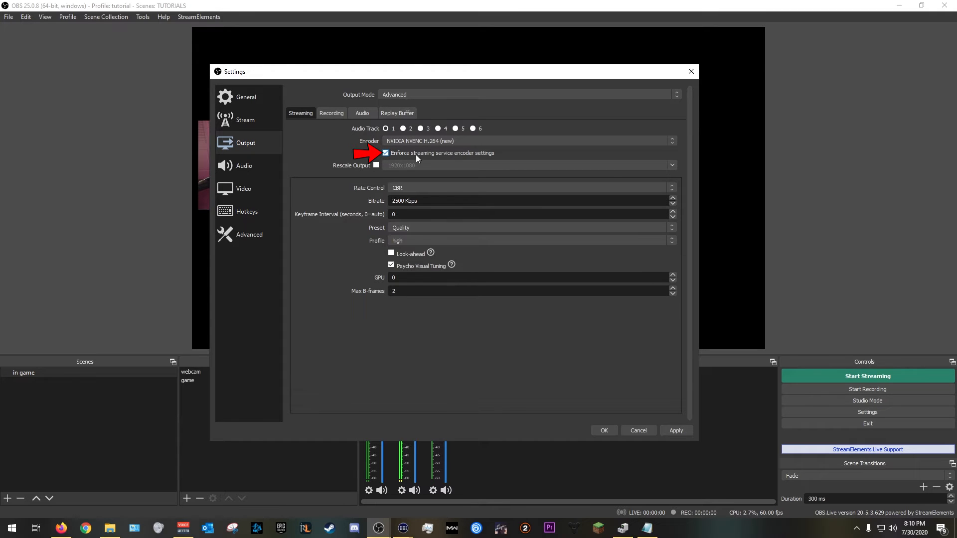
click(385, 153)
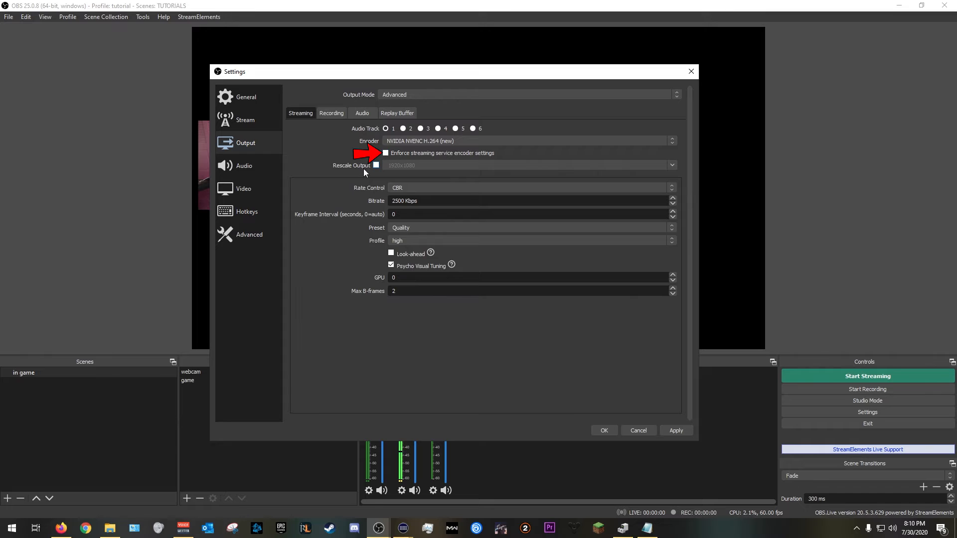
click(376, 165)
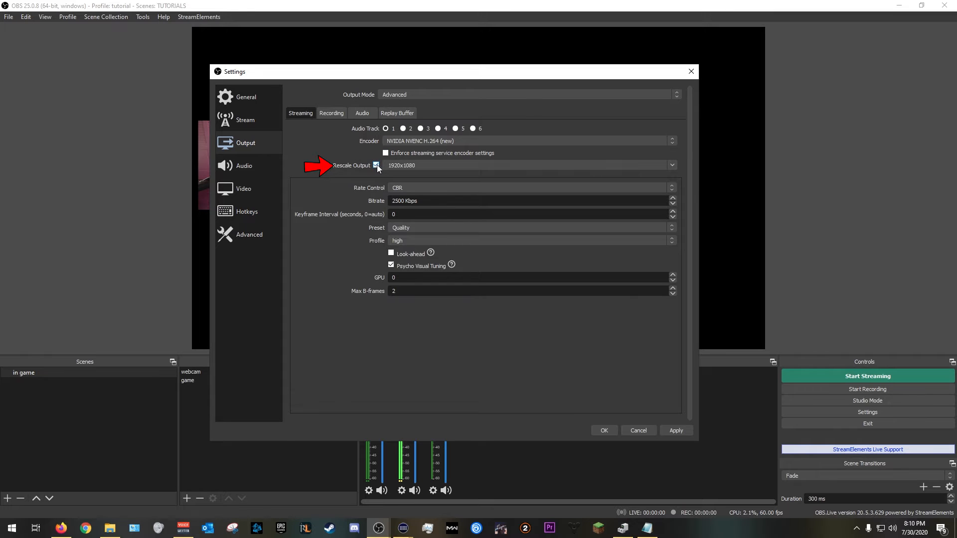
click(376, 166)
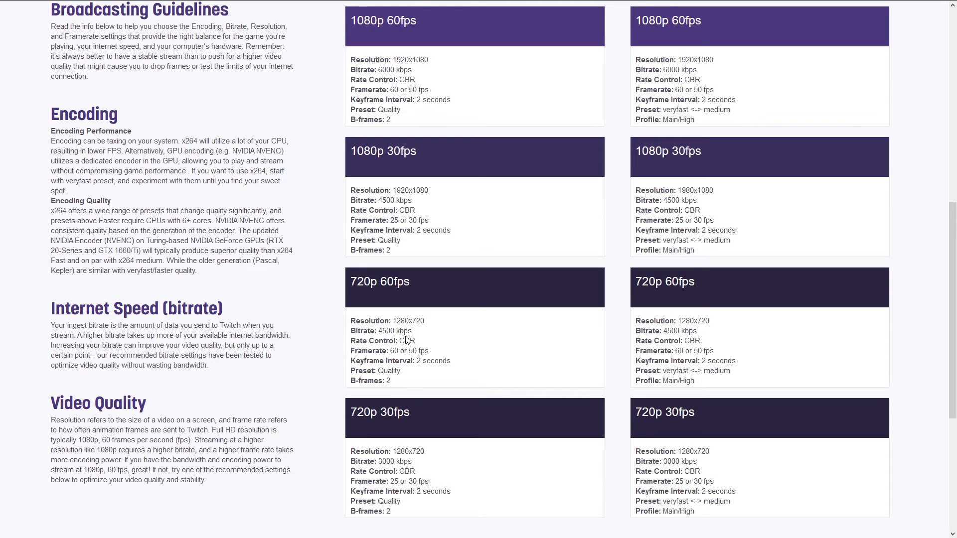
- Highlight Twitch's recommended 720p 60fps encoding settings on the guidelines page
drag(351, 321, 390, 380)
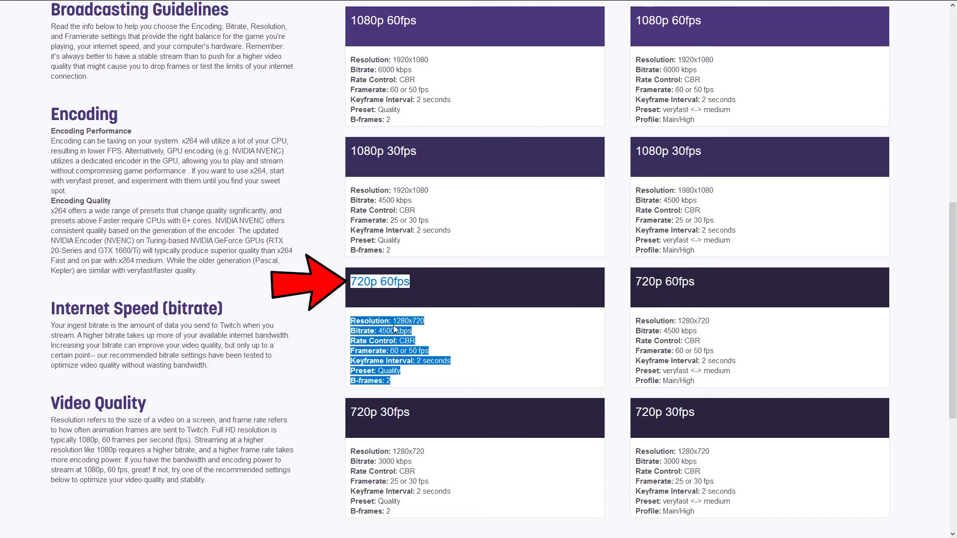
click(397, 383)
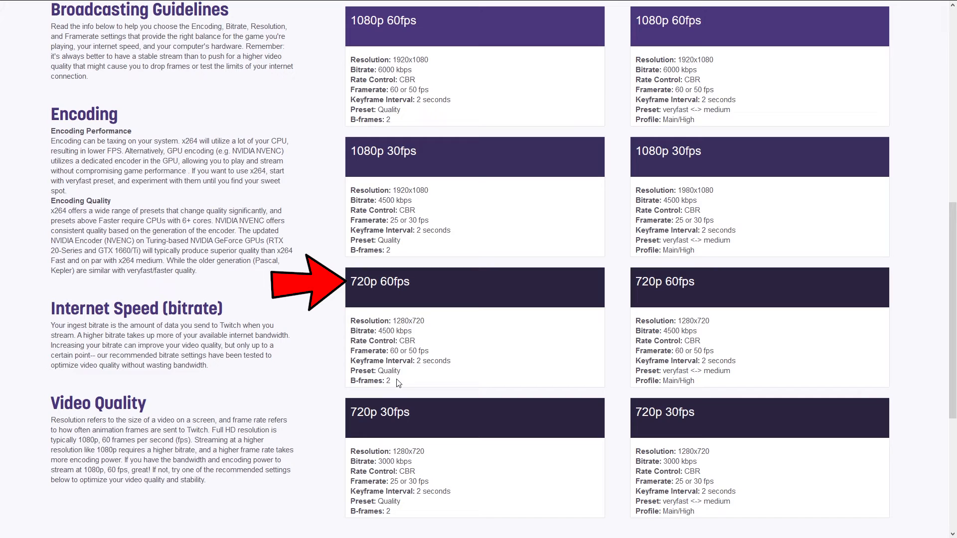
drag(351, 281, 391, 381)
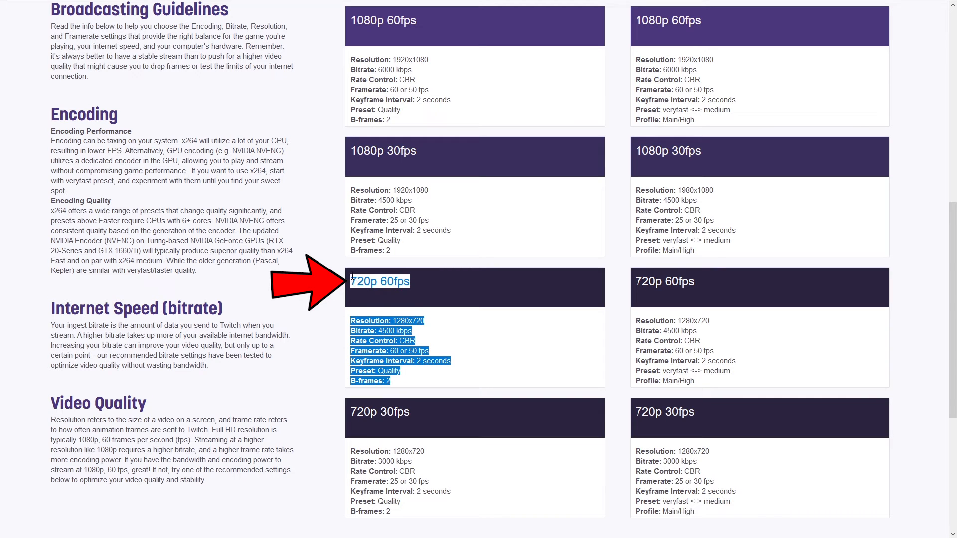
mouse_move(424, 297)
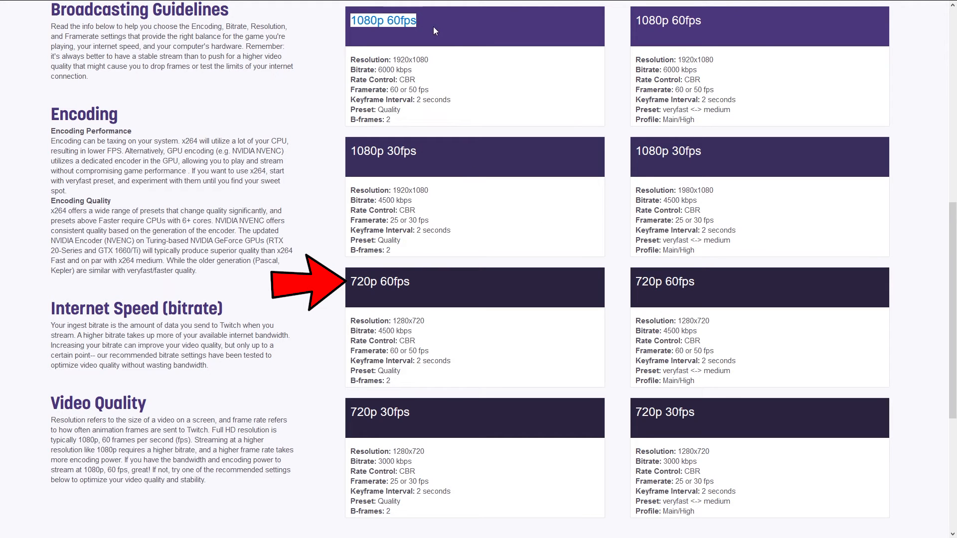
mouse_move(470, 148)
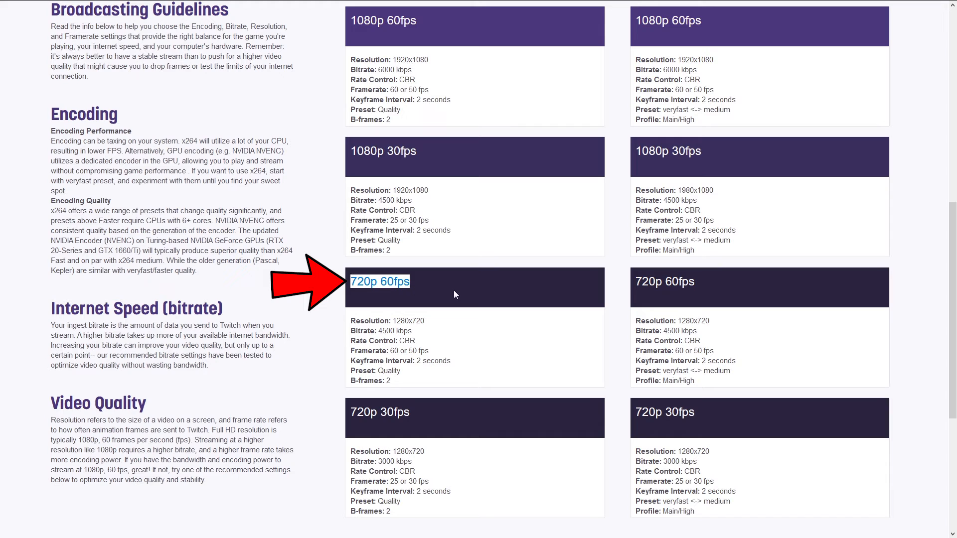
mouse_move(418, 288)
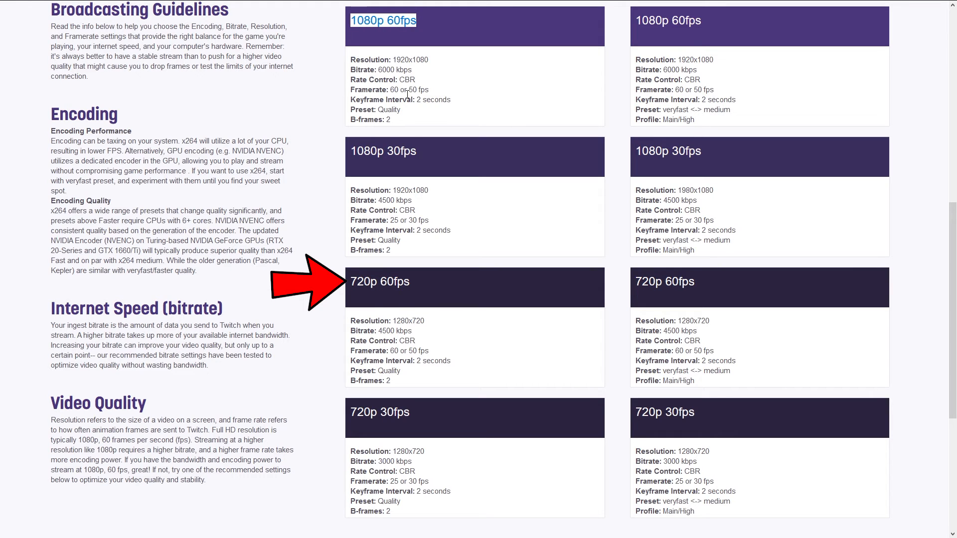
- Highlight the 1080p 60fps recommendation and enter 5000 kbps, then 6000 kbps
drag(348, 59, 401, 119)
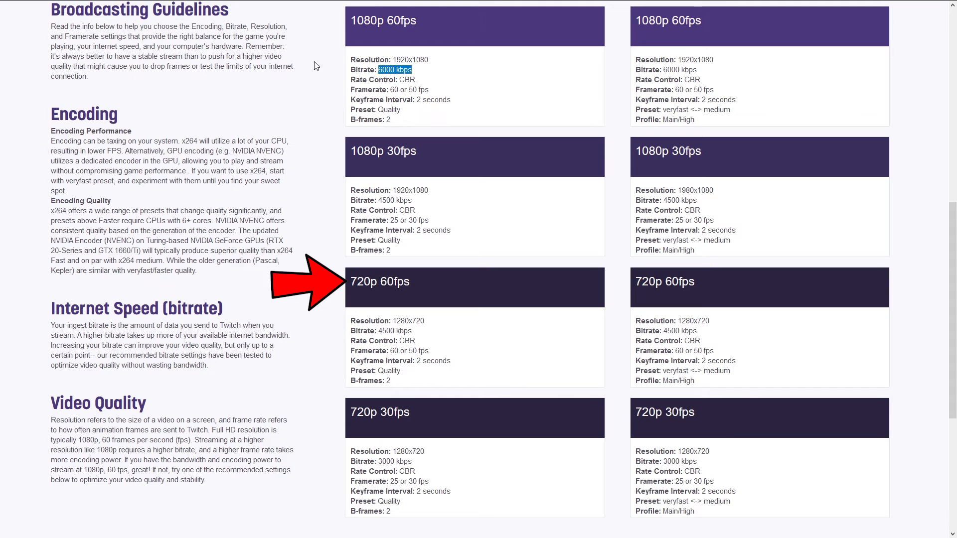
text(5000 kbps)
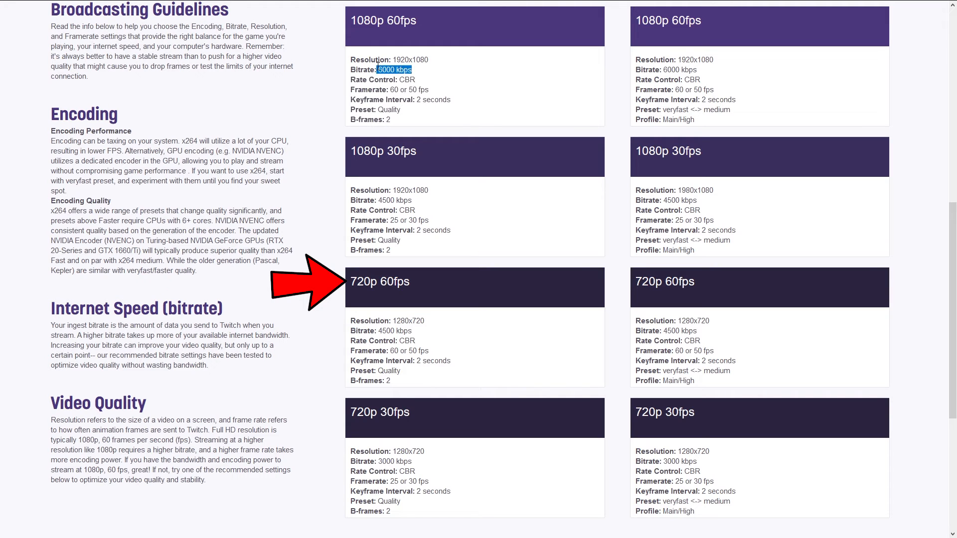
text(6000 kbps)
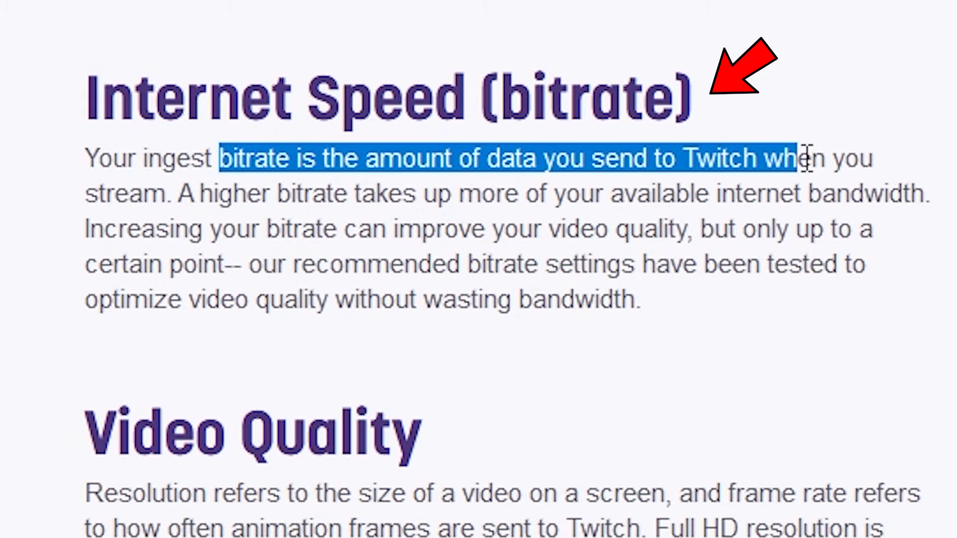
drag(808, 157, 174, 193)
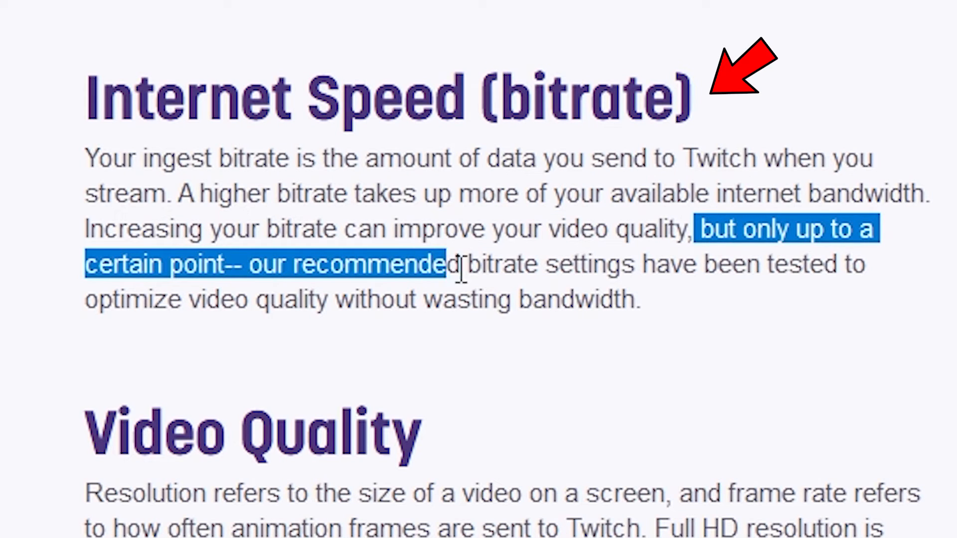
drag(446, 264, 628, 299)
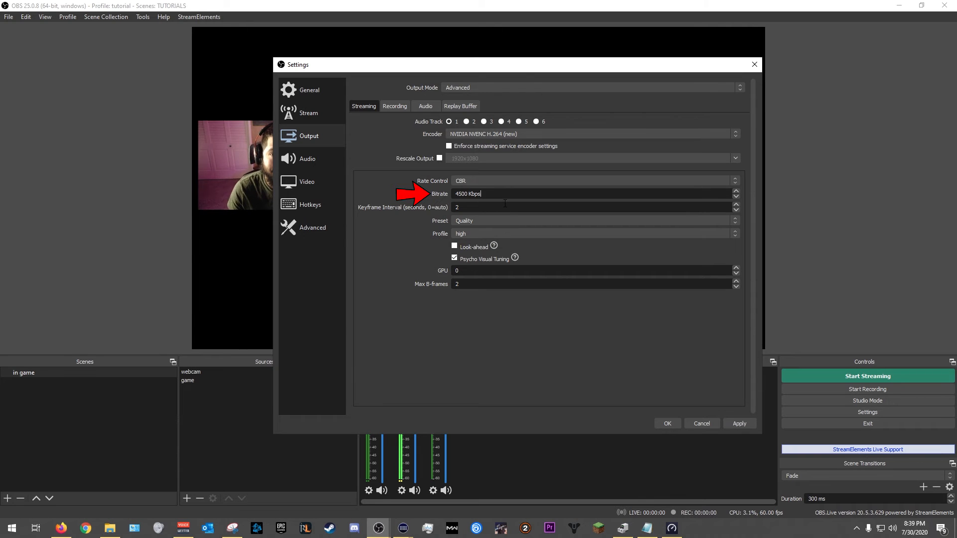
- Select the 4500 Kbps bitrate and move the Speedtest results (18.02 Mbps upload) beside Settings
double_click(467, 193)
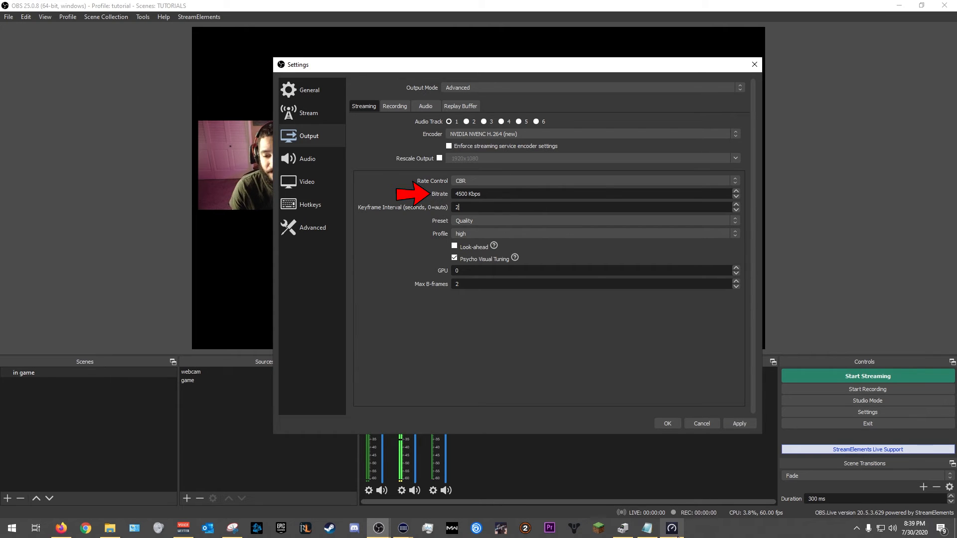
click(378, 528)
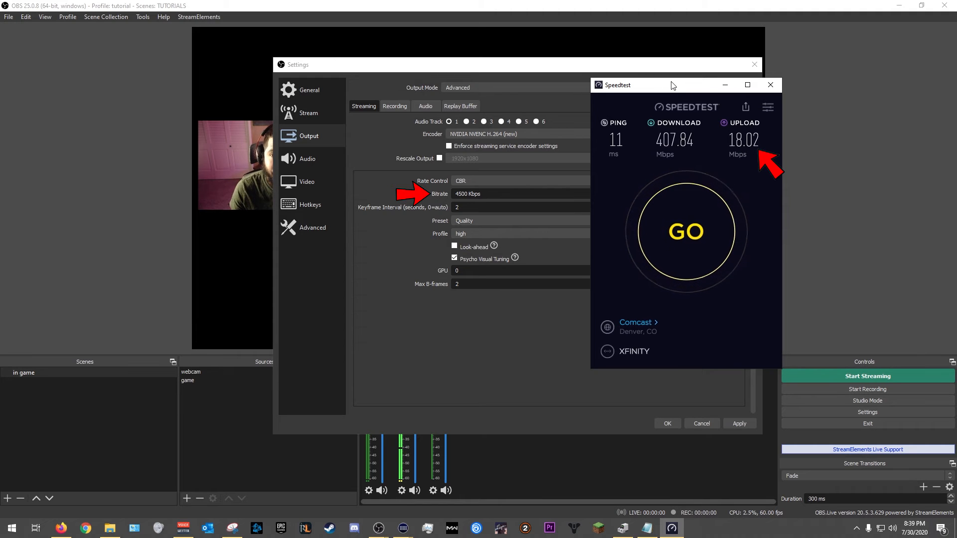
drag(671, 85, 134, 96)
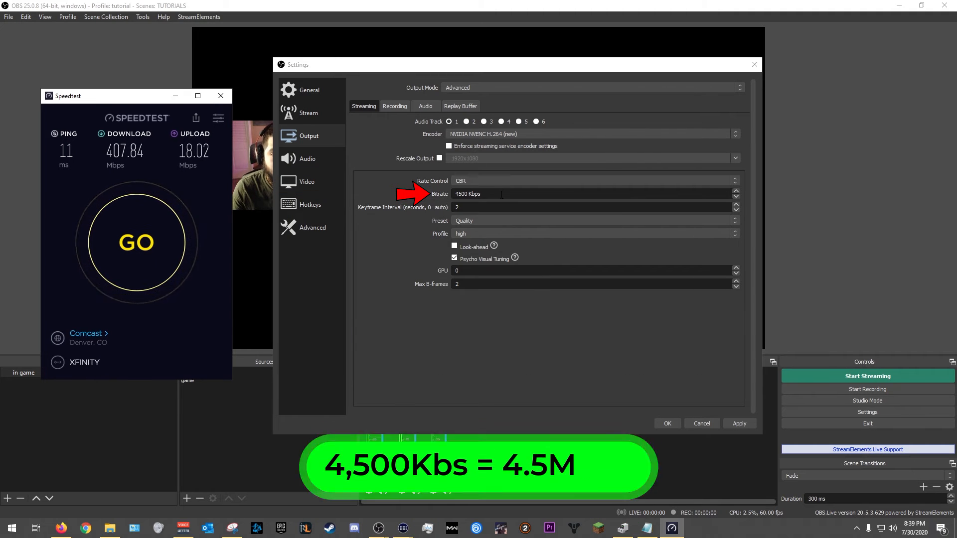
triple_click(467, 193)
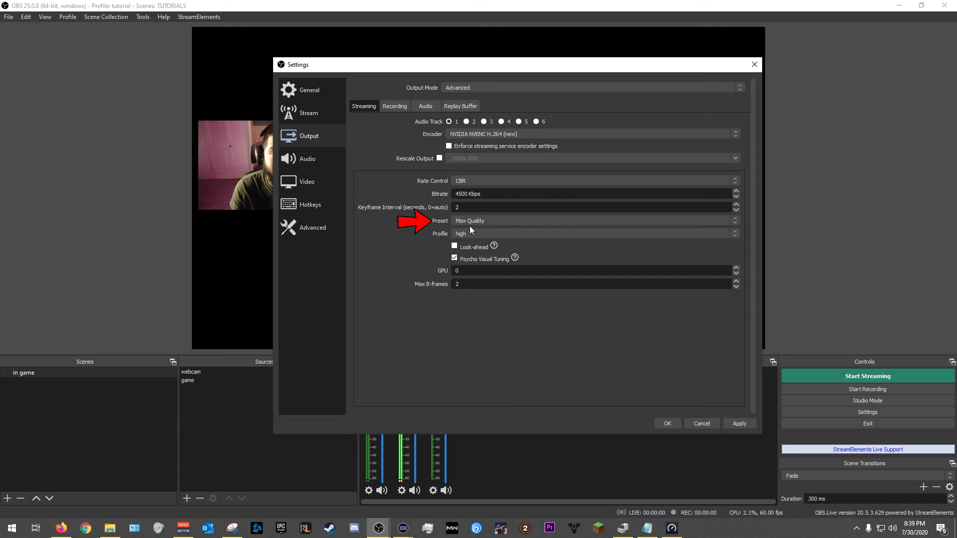
- Change the NVENC preset from Max Quality to Quality, keeping GPU 0 selected
click(593, 221)
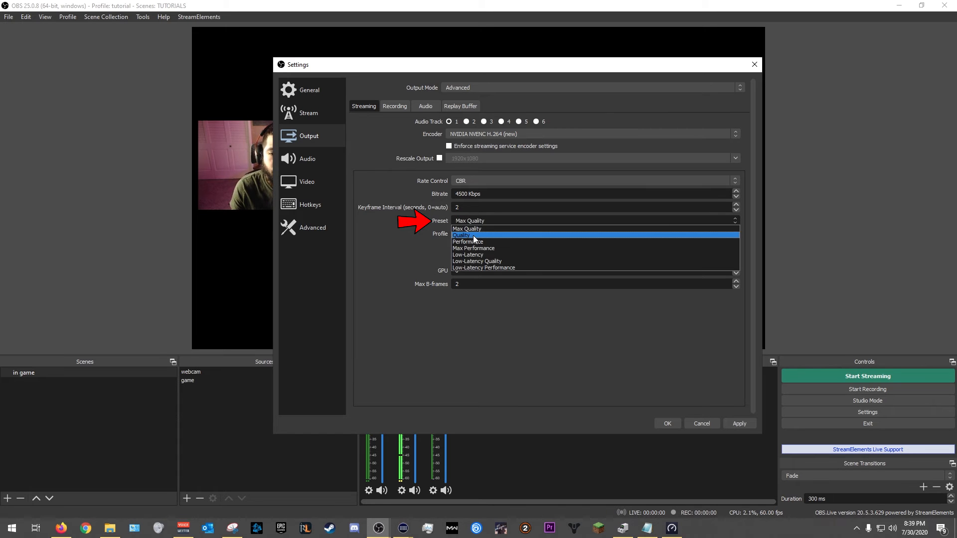
click(463, 235)
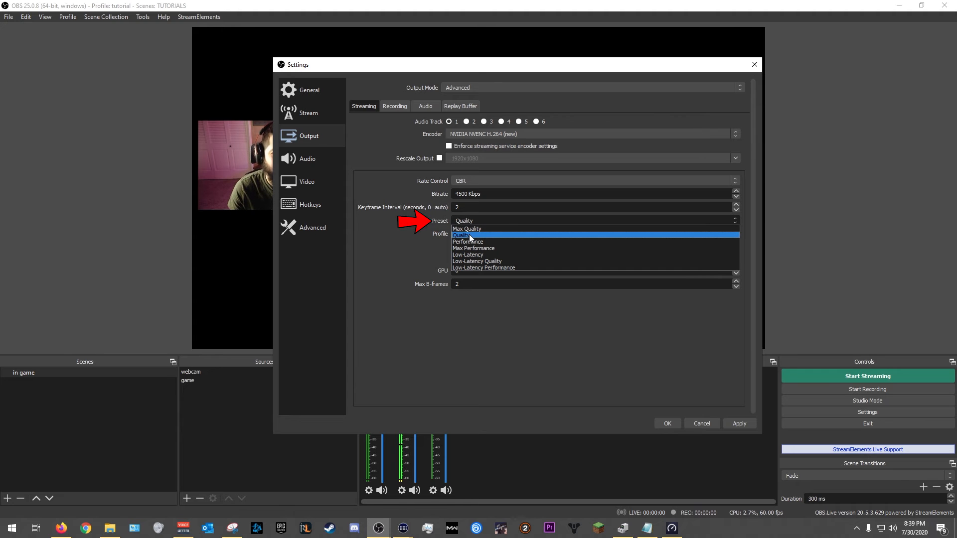
click(469, 241)
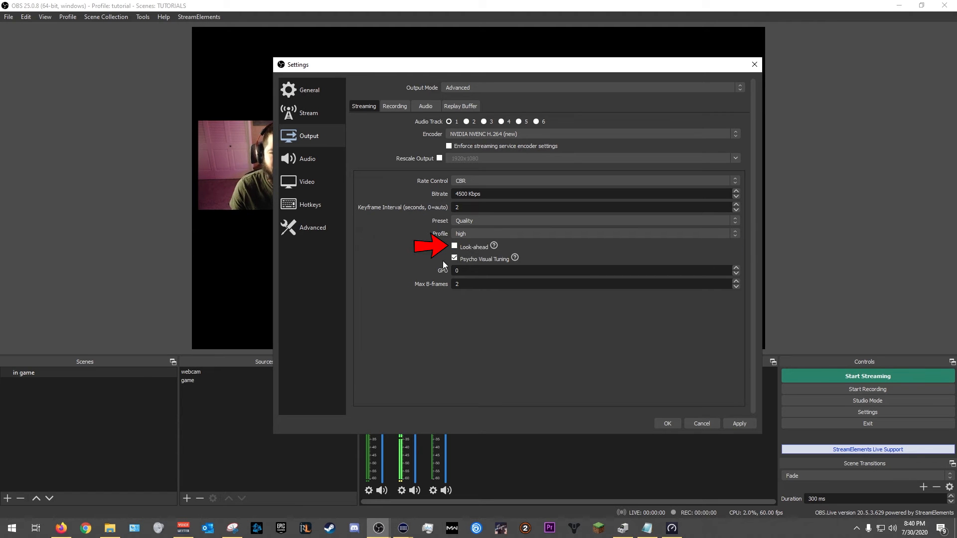
click(454, 259)
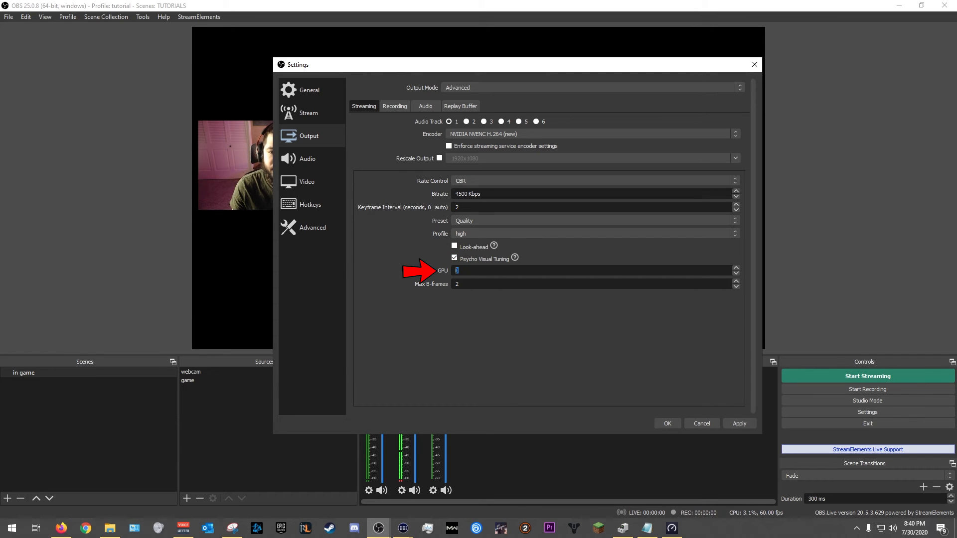
click(589, 283)
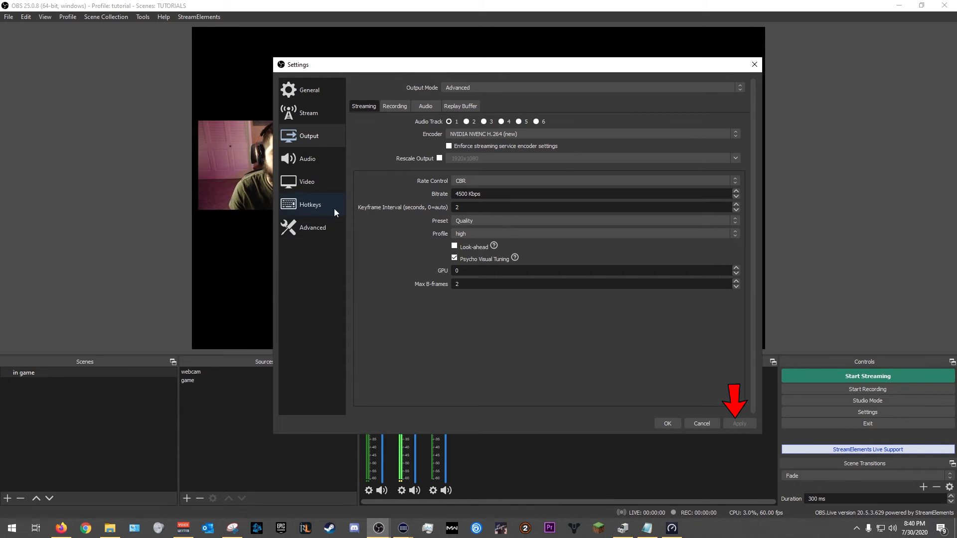
mouse_move(312, 227)
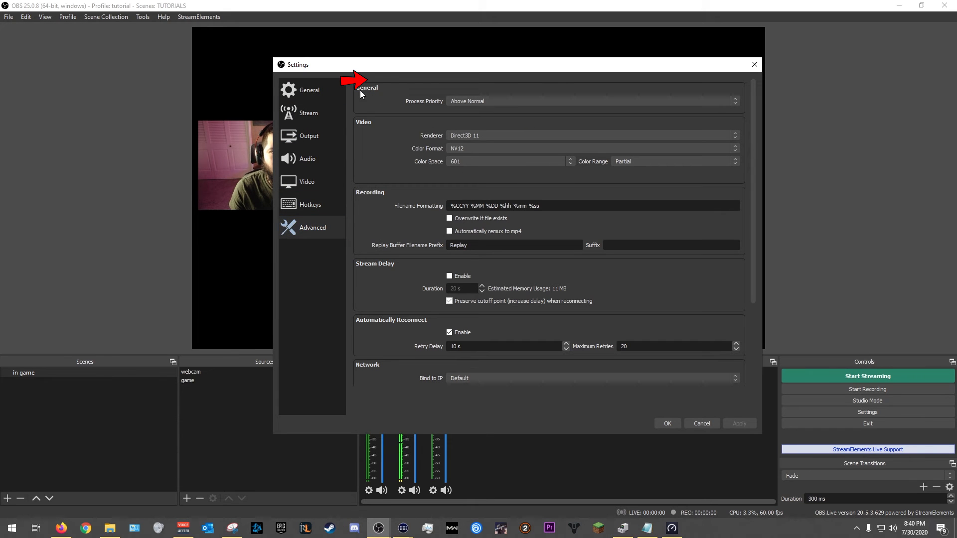
- Pick Above Normal from the Process Priority list and recheck the dropdown
click(590, 101)
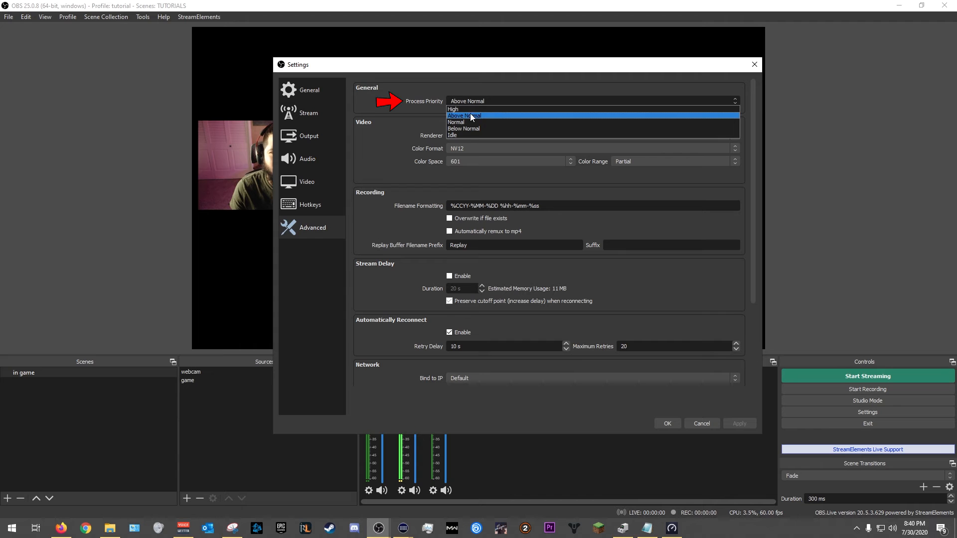
click(467, 115)
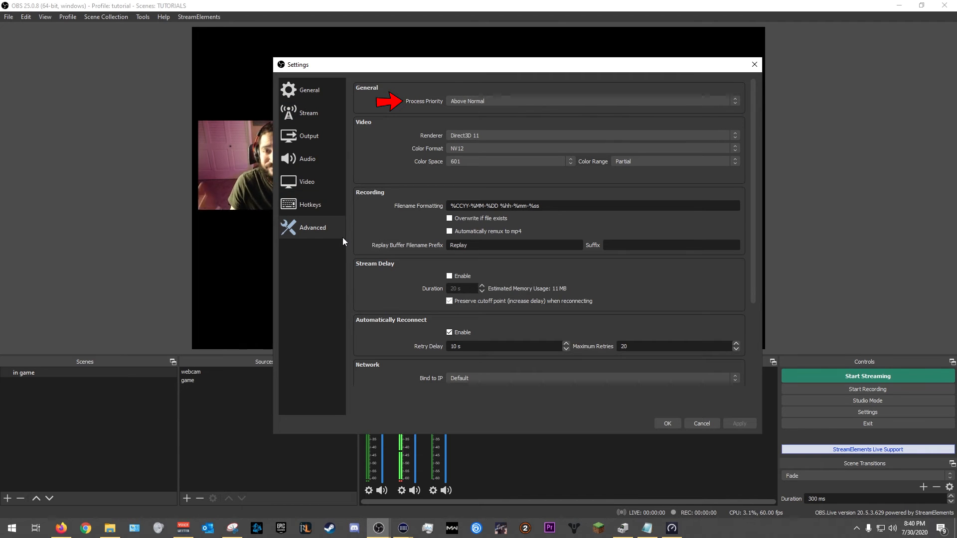
click(591, 101)
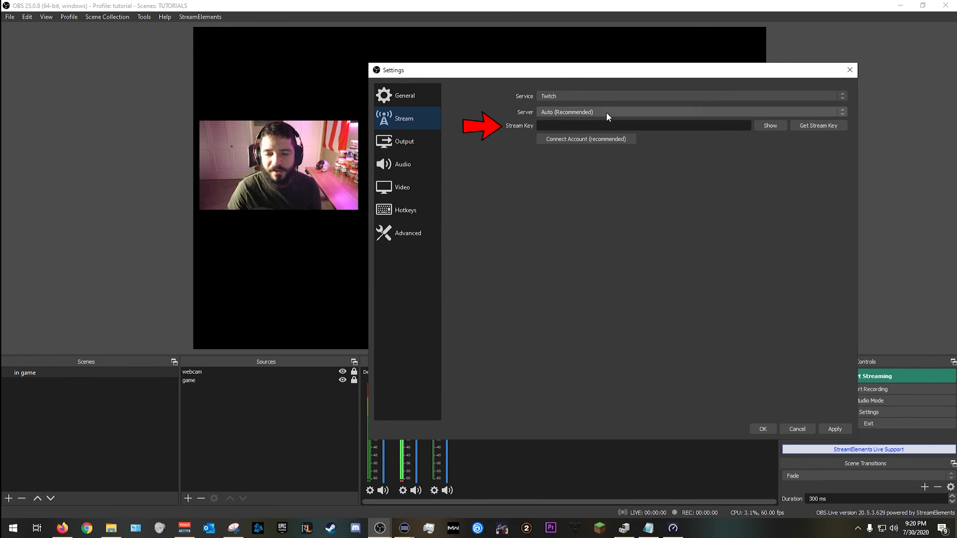
- Link the Twitch account through Connect Account, then save and close Settings with OK
click(643, 125)
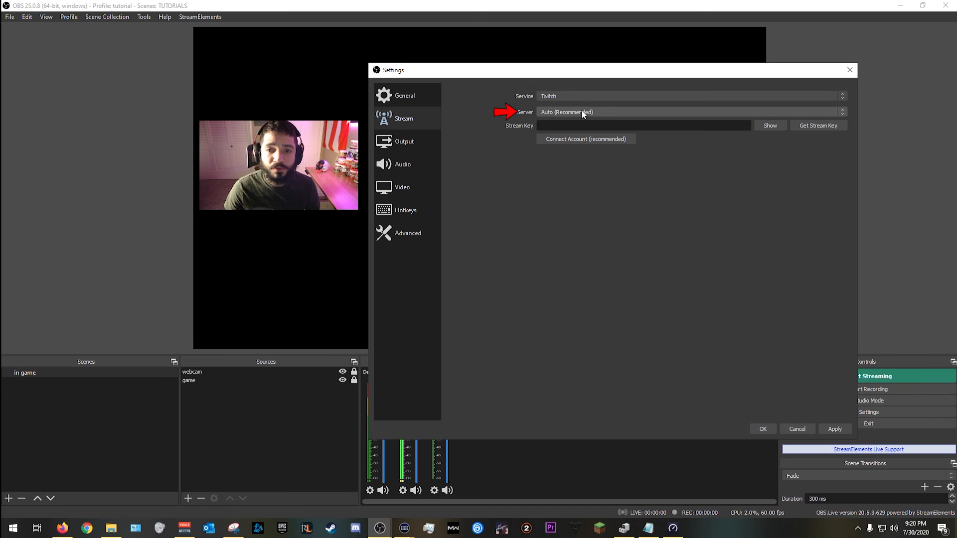
click(584, 138)
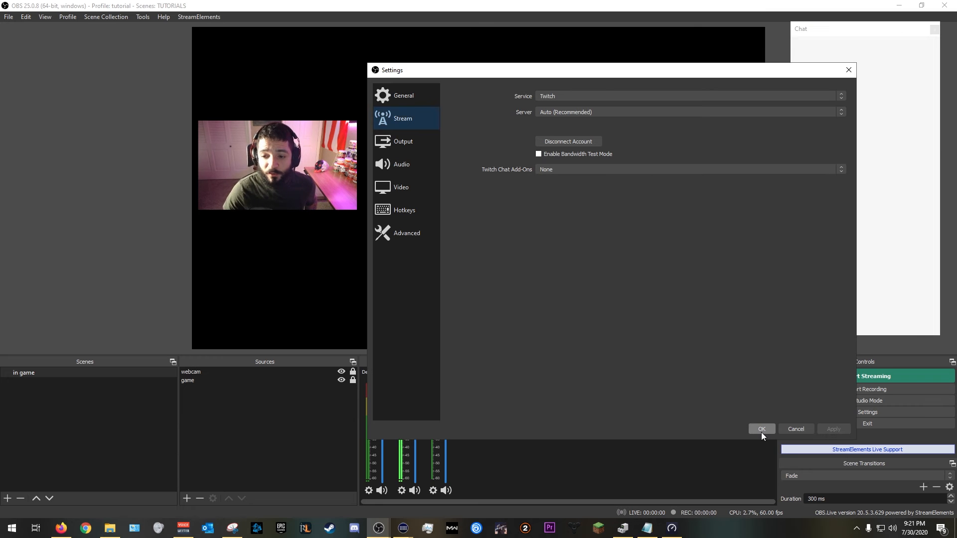
click(760, 429)
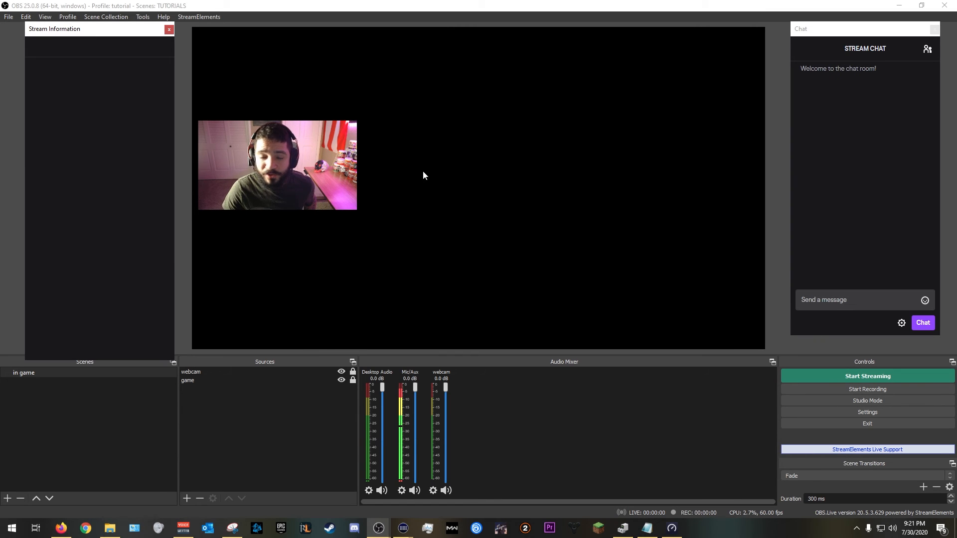